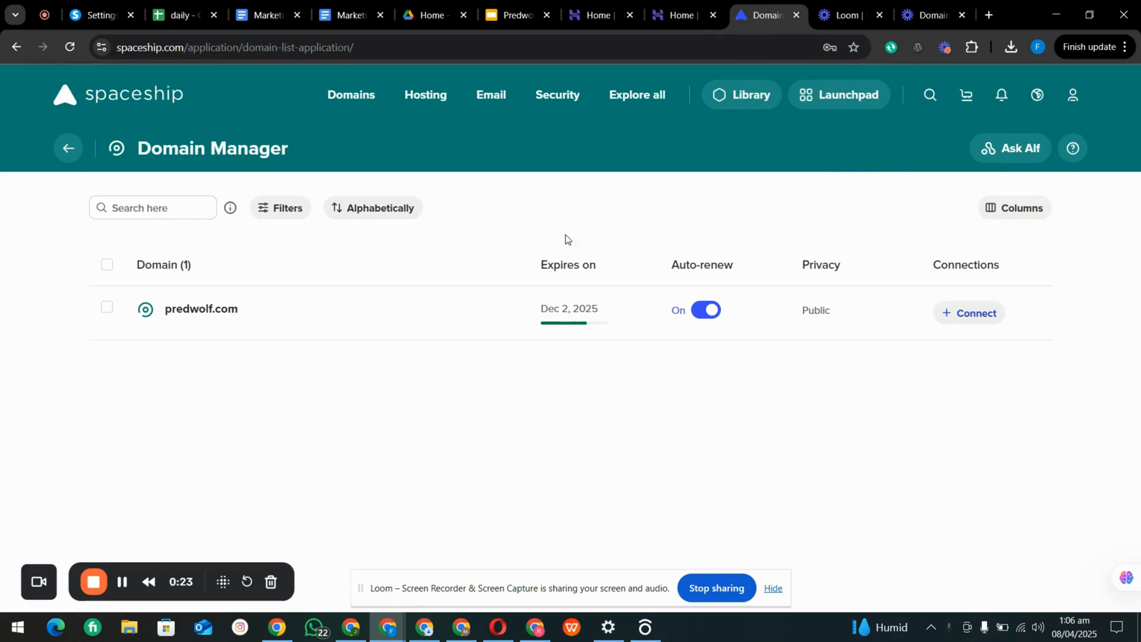
mouse_move(487, 475)
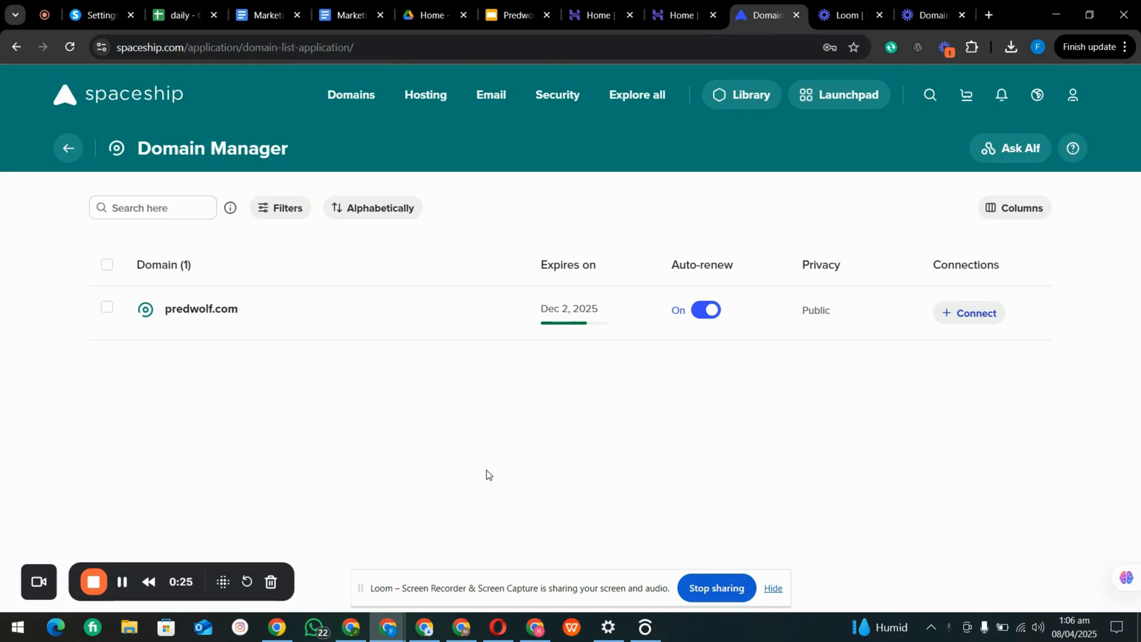
mouse_move(497, 454)
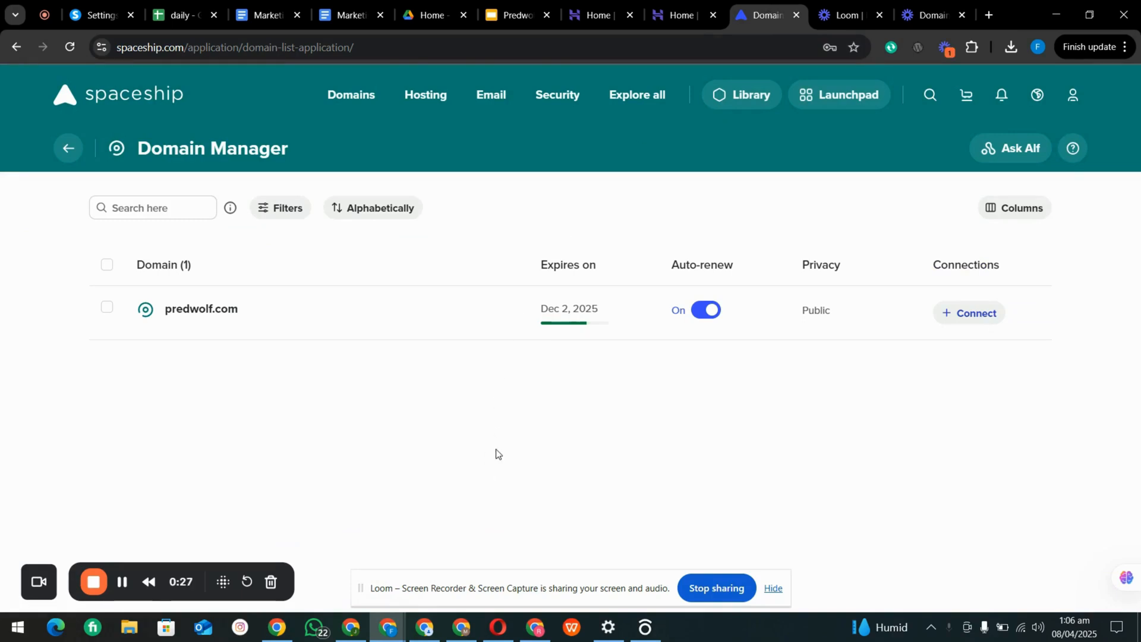
mouse_move(675, 16)
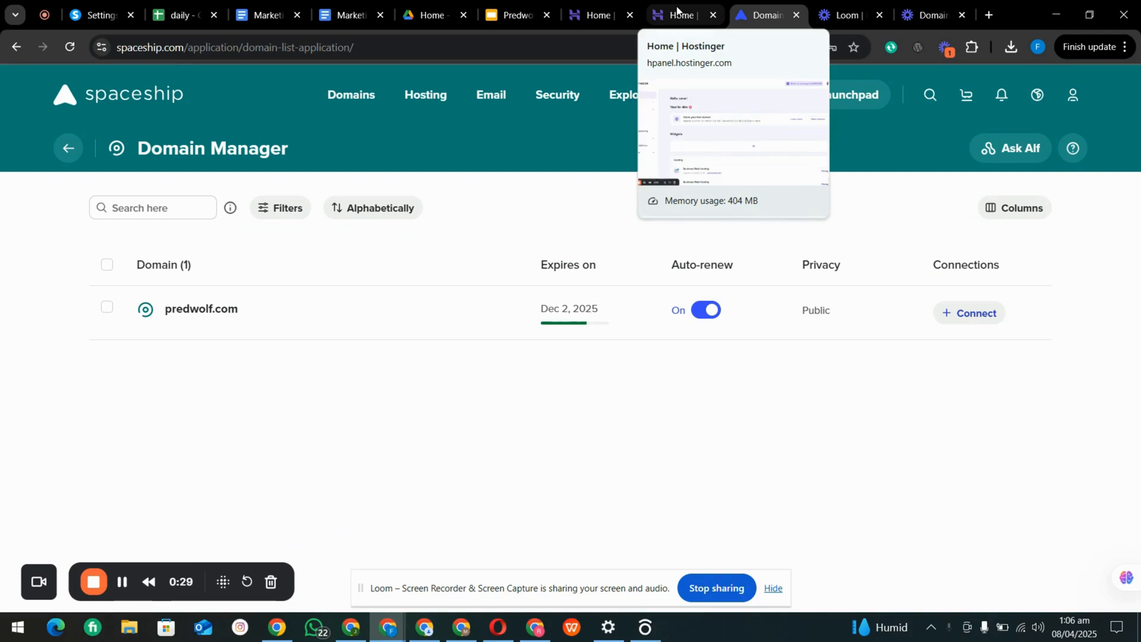
Step: From the Hostinger tab, go via Domain portfolio to the Websites list showing predwolf.com not connected
left_click(680, 16)
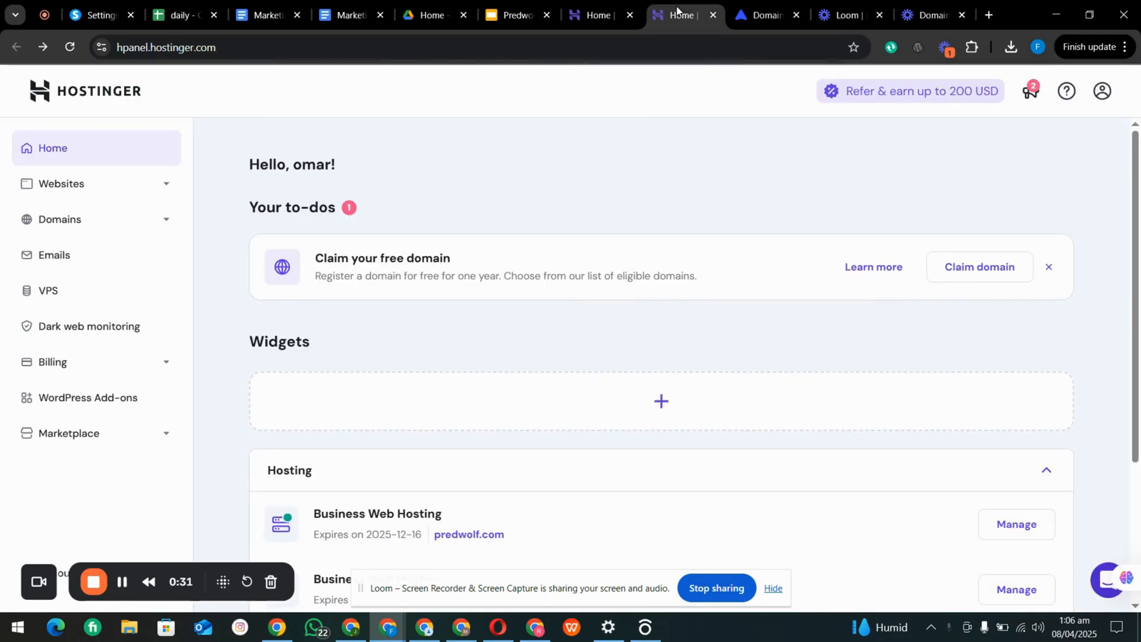
mouse_move(104, 229)
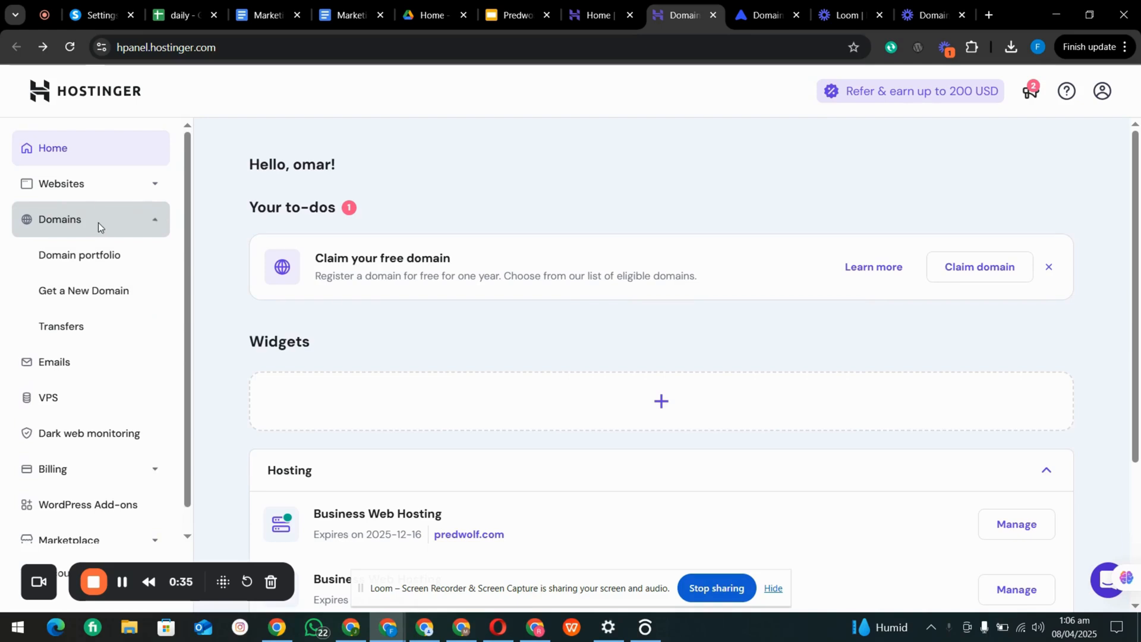
left_click(79, 255)
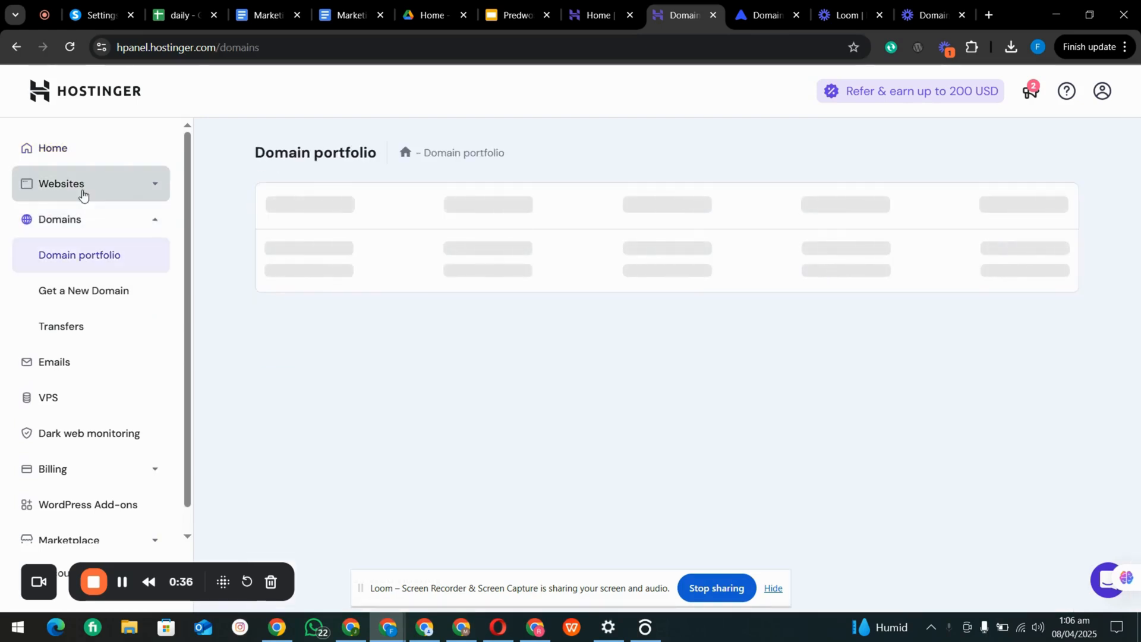
left_click(62, 183)
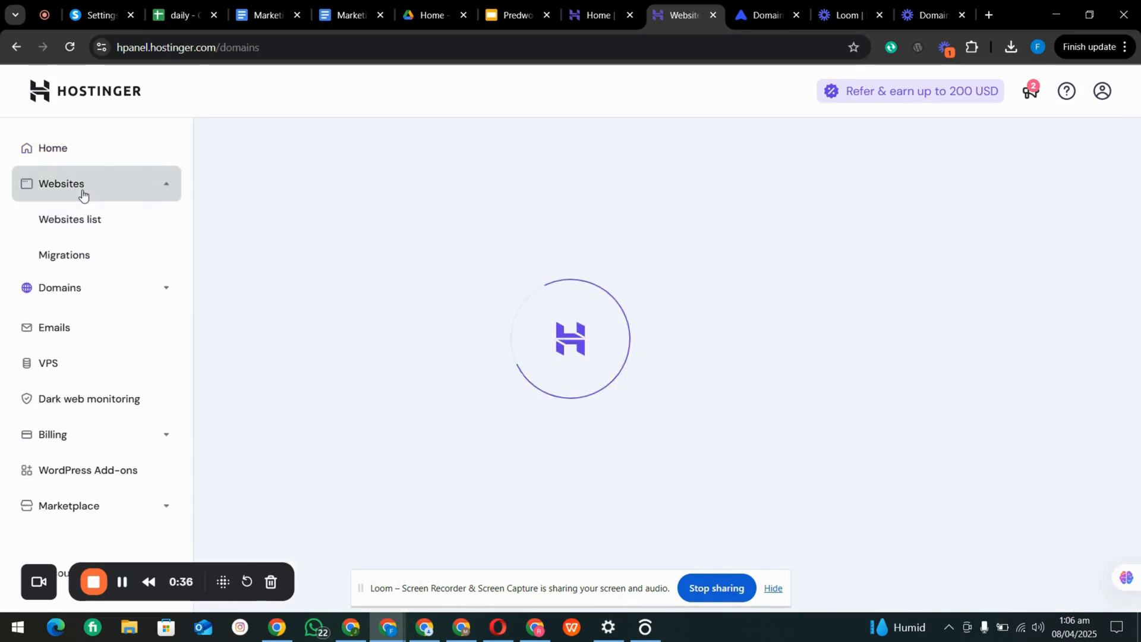
left_click(70, 219)
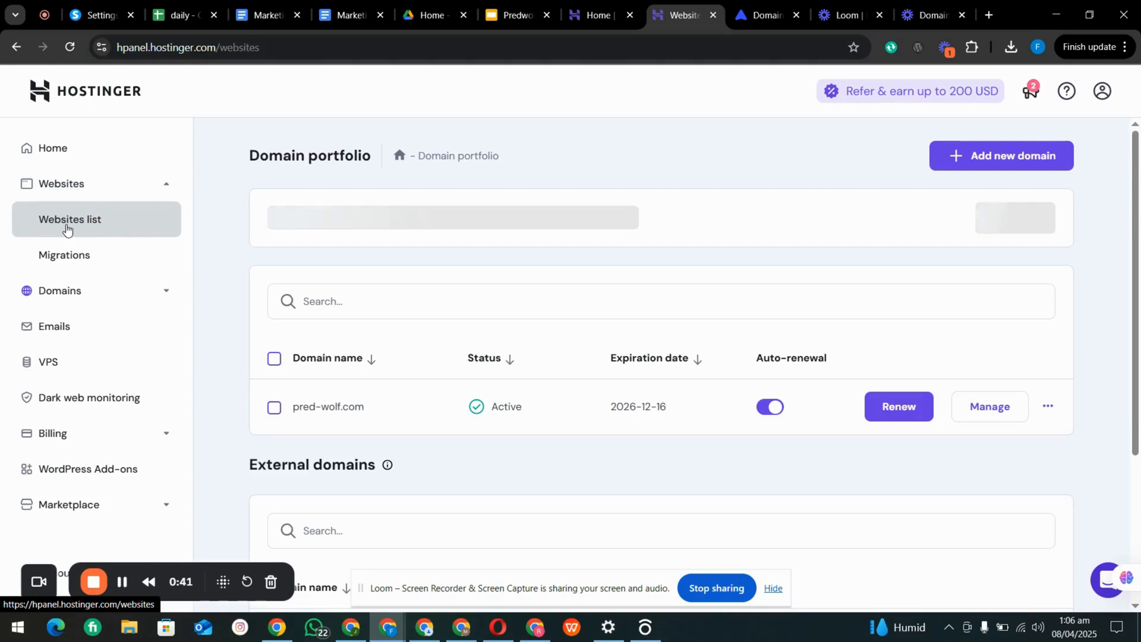
left_click(69, 218)
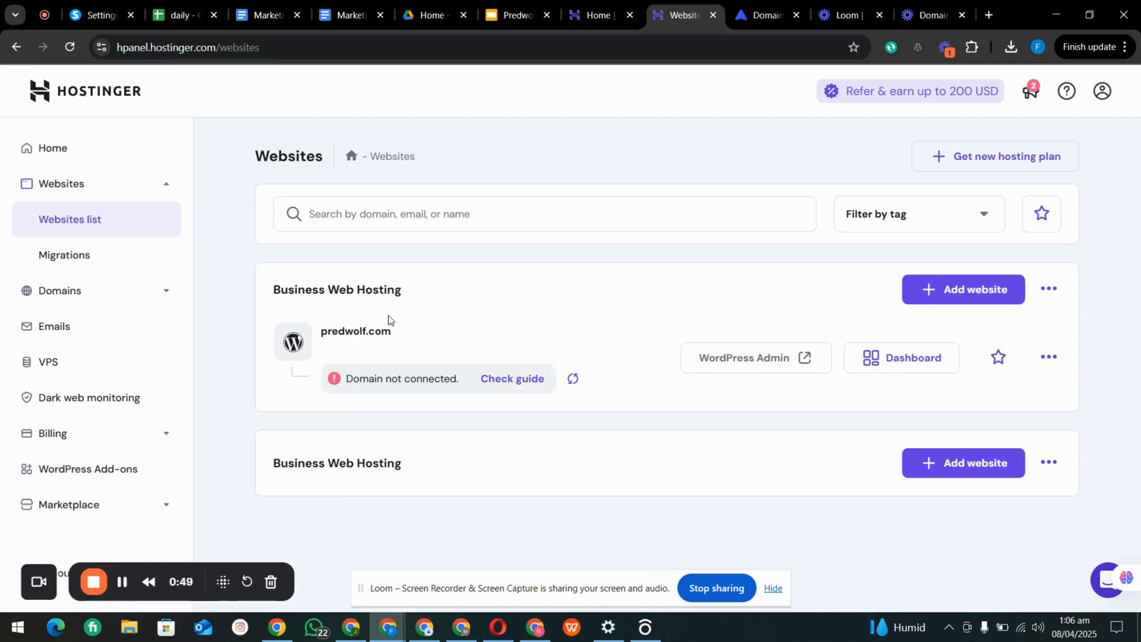
mouse_move(468, 393)
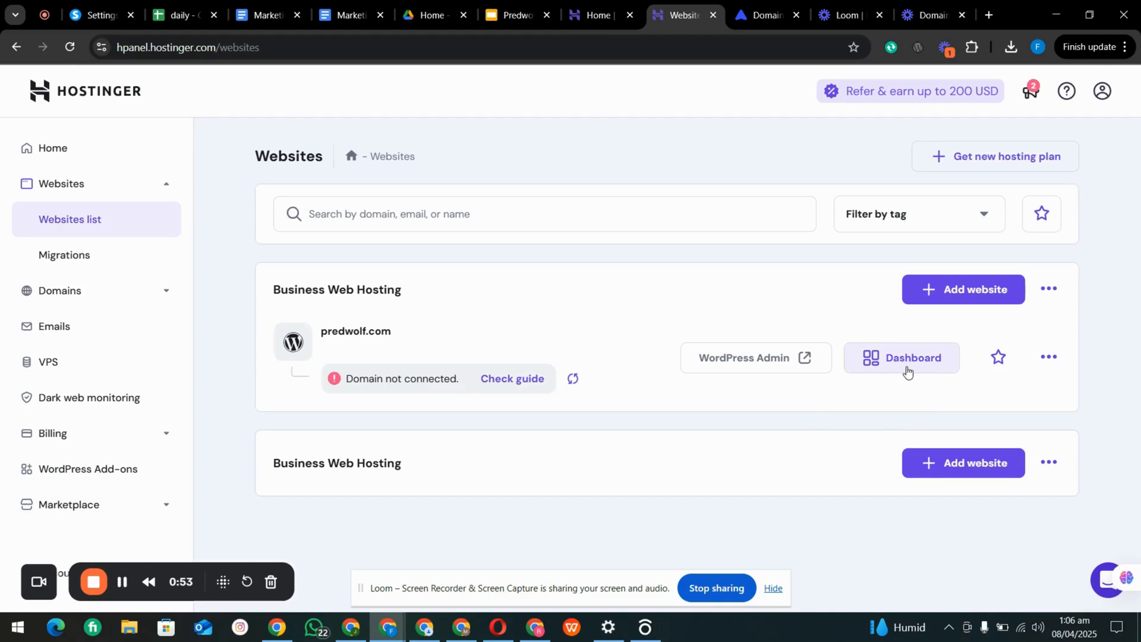
Step: Enter the predwolf.com website dashboard that flags Domain as action required
left_click(901, 357)
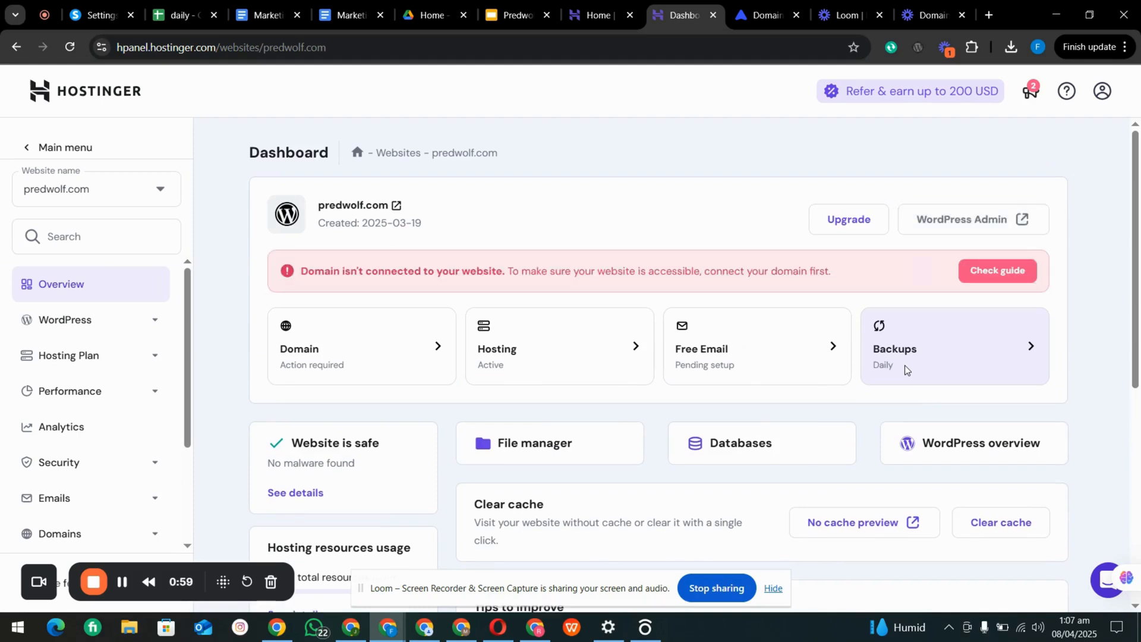
mouse_move(314, 369)
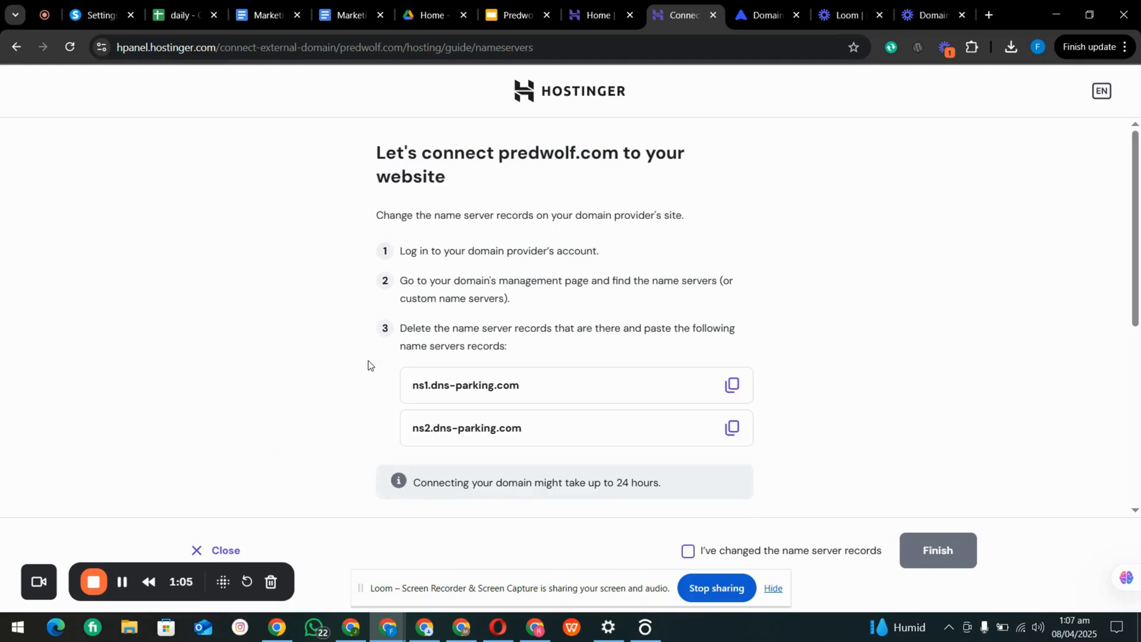
mouse_move(452, 379)
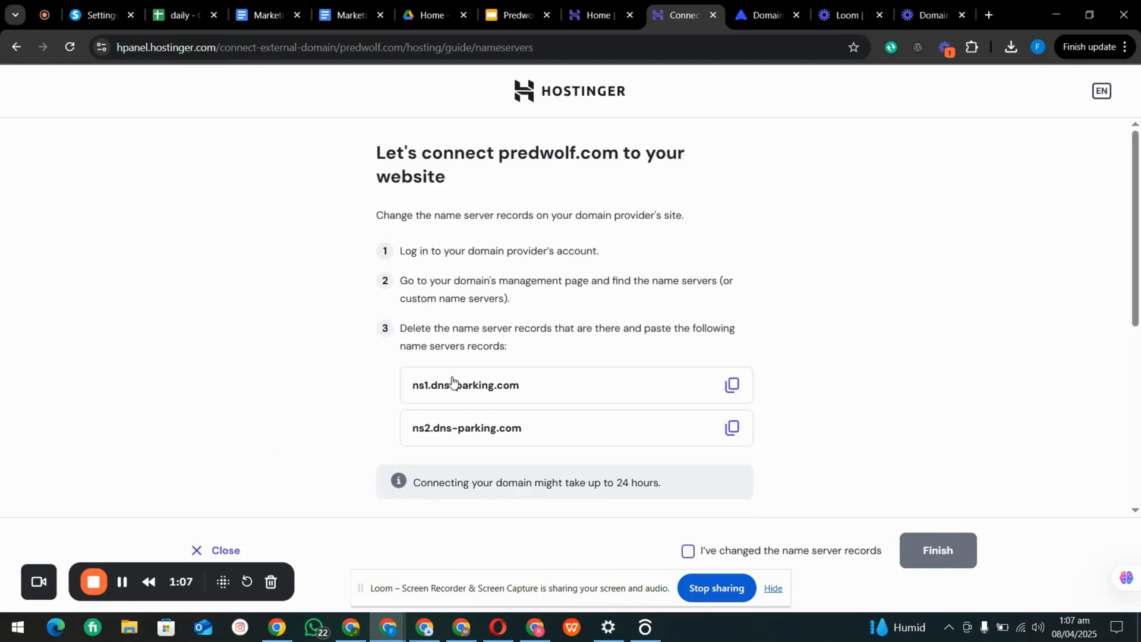
mouse_move(559, 427)
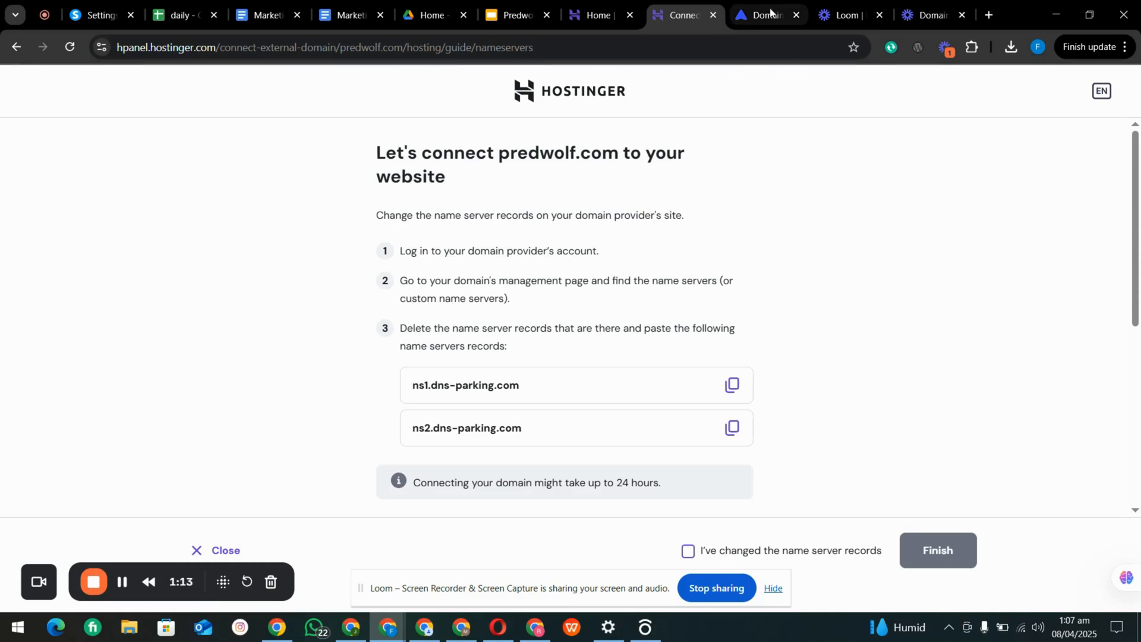
Step: In Spaceship's Domain Manager, show predwolf.com's Nameservers & DNS panel with launch1/launch2
left_click(766, 15)
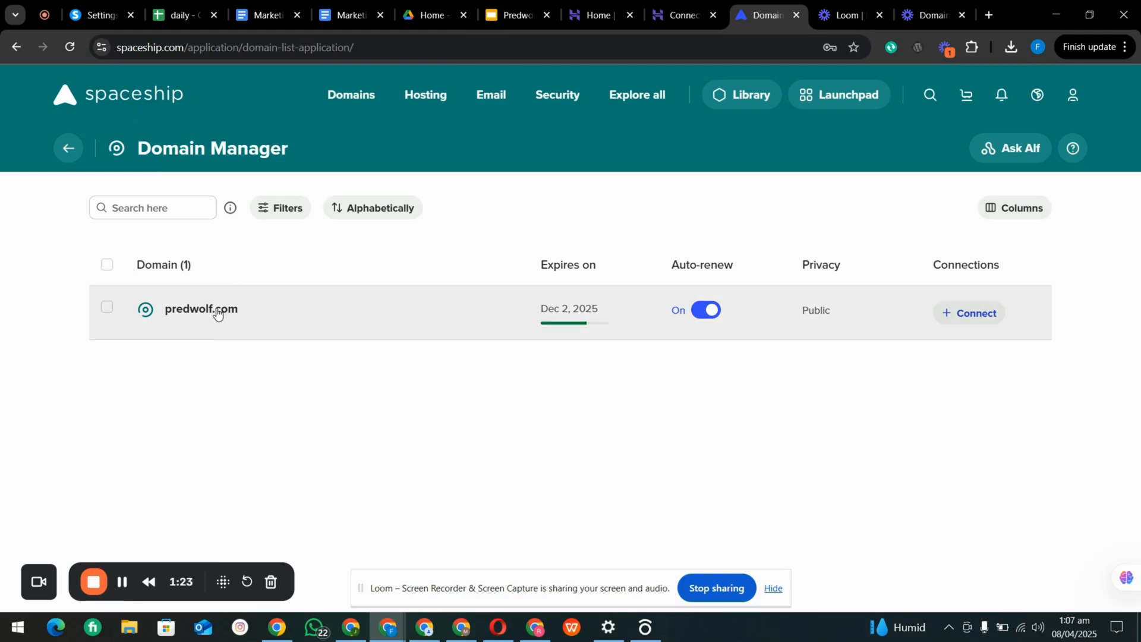
left_click(201, 309)
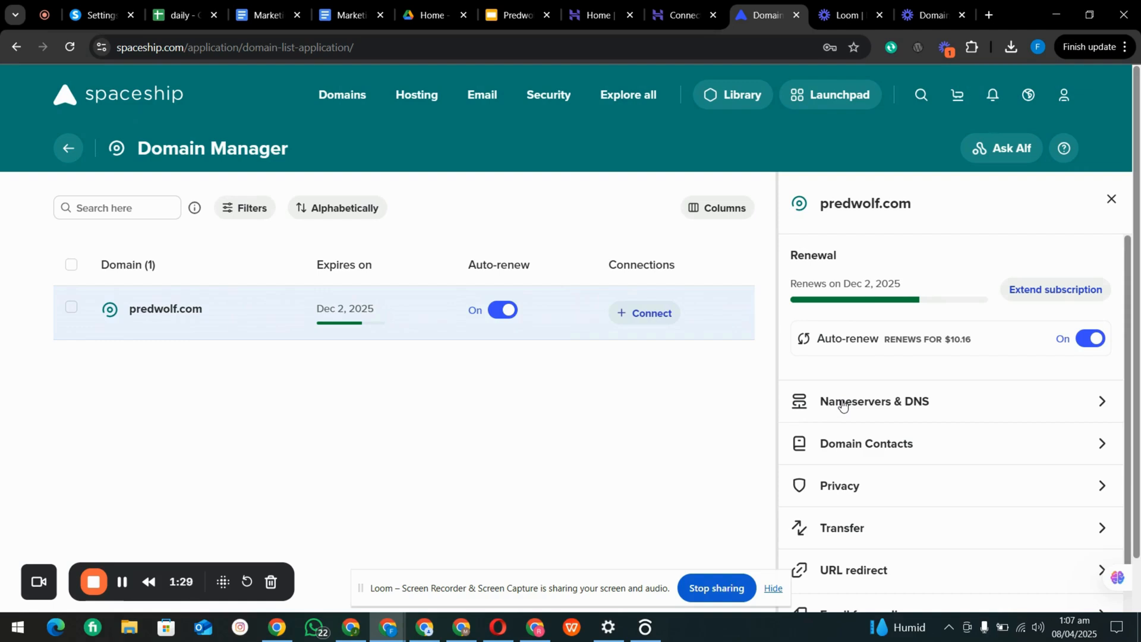
left_click(845, 402)
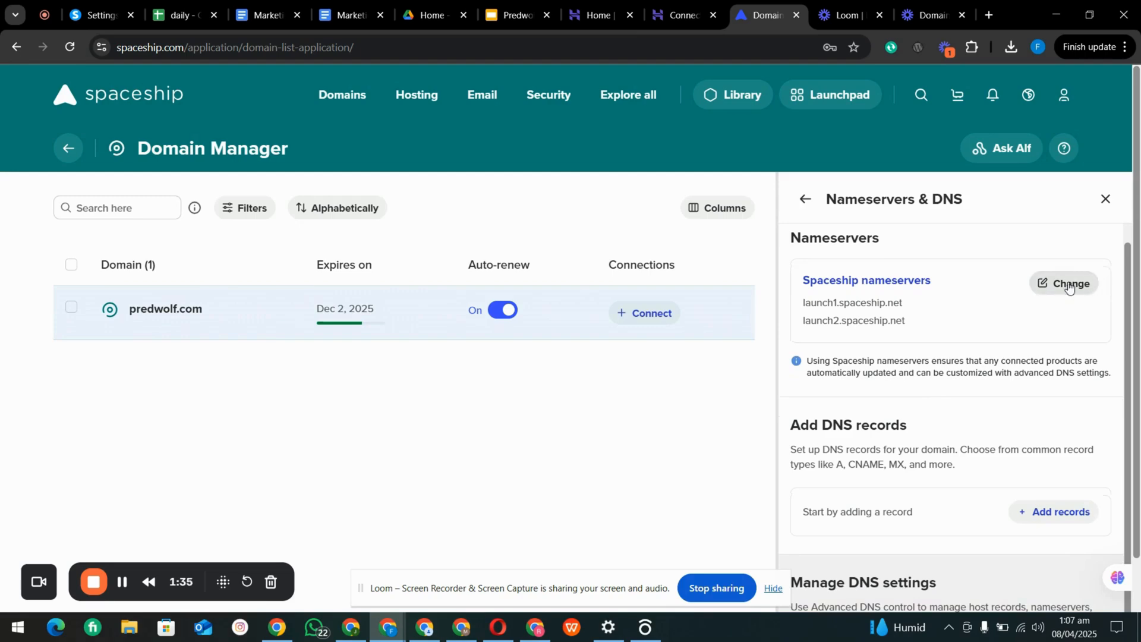
Step: Start a nameserver change, keep current DNS records imported, and choose Custom nameservers
left_click(1069, 283)
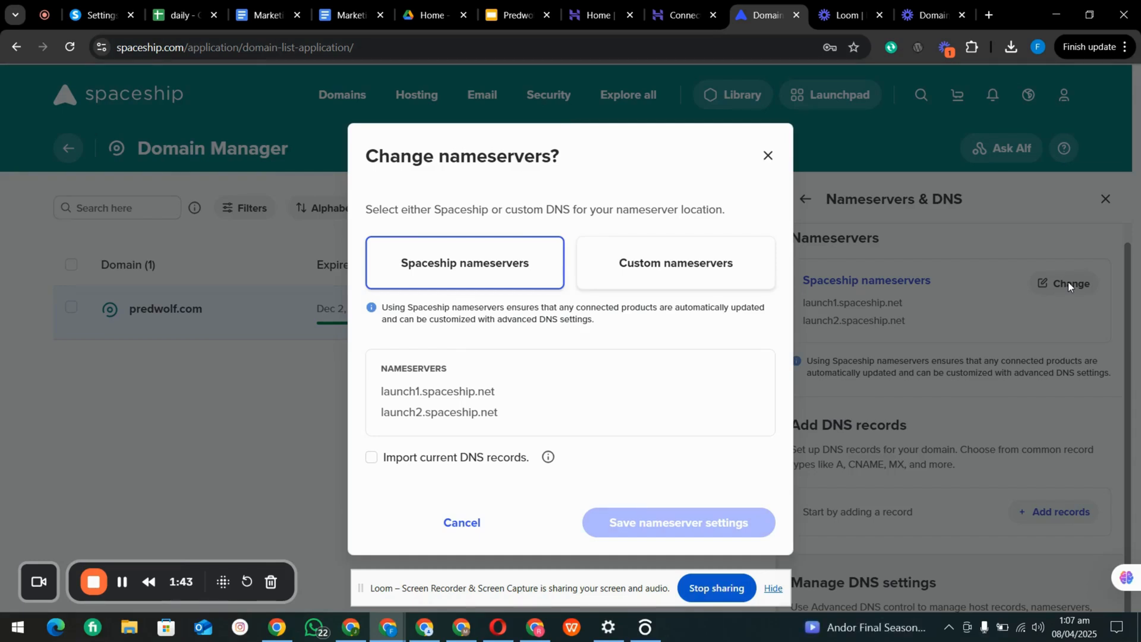
mouse_move(884, 309)
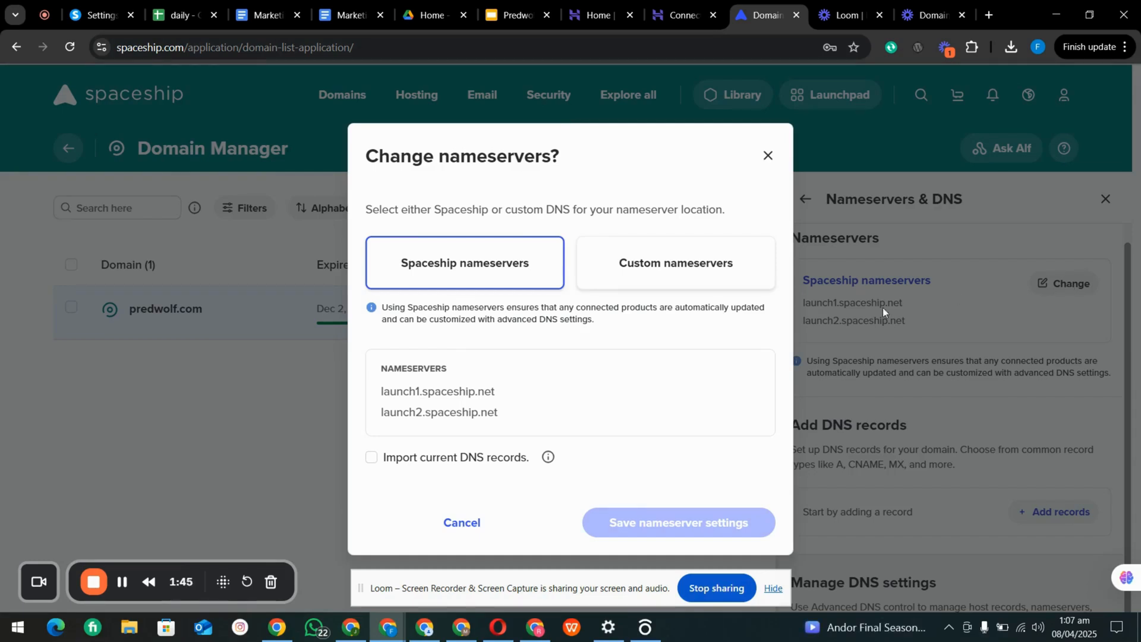
mouse_move(516, 411)
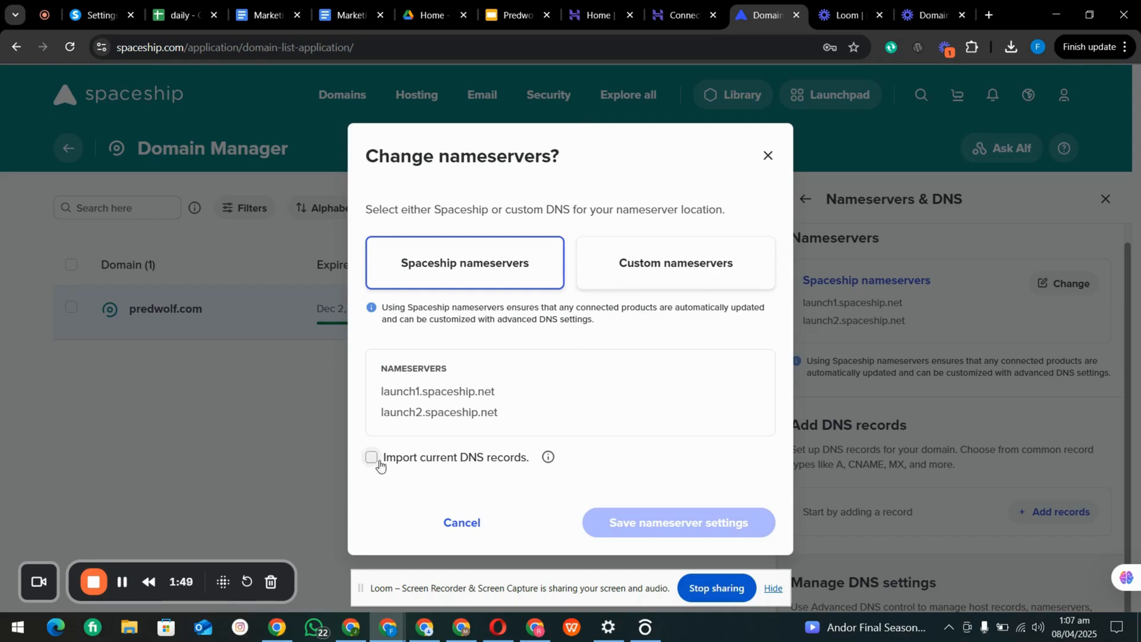
left_click(371, 456)
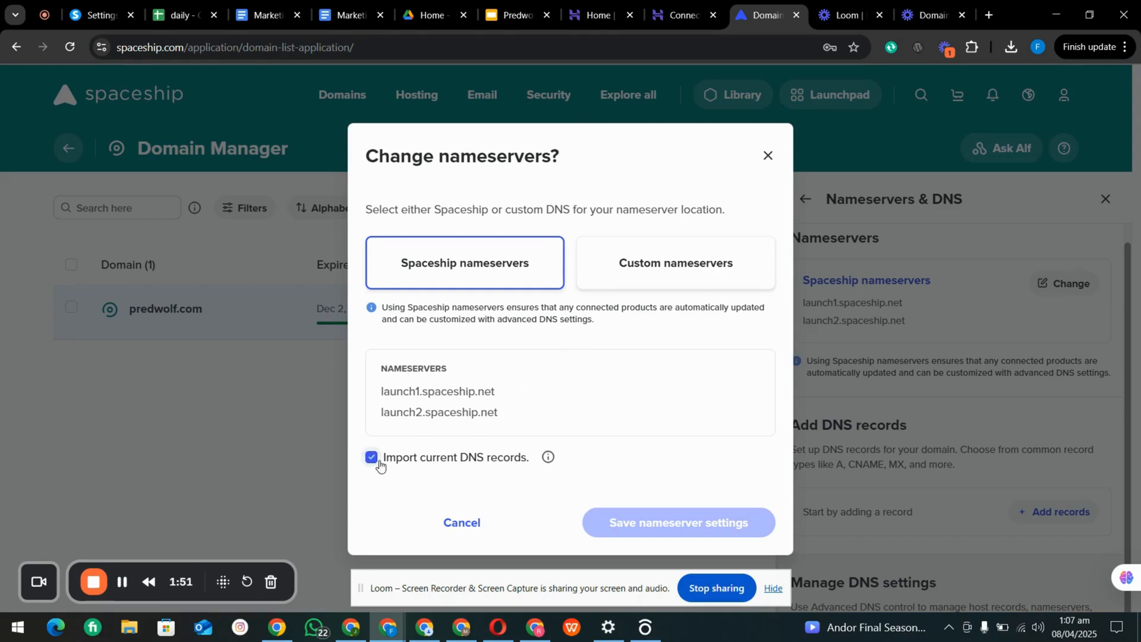
left_click(675, 261)
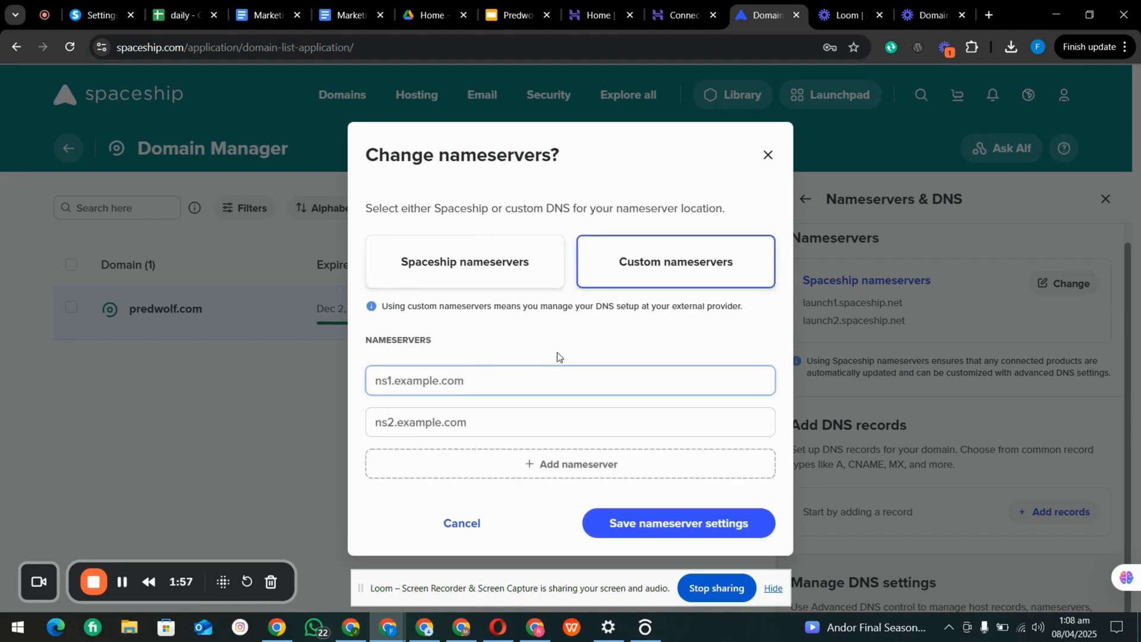
Step: Copy ns1.dns-parking.com from Hostinger's guide into the first custom nameserver field
left_click(570, 380)
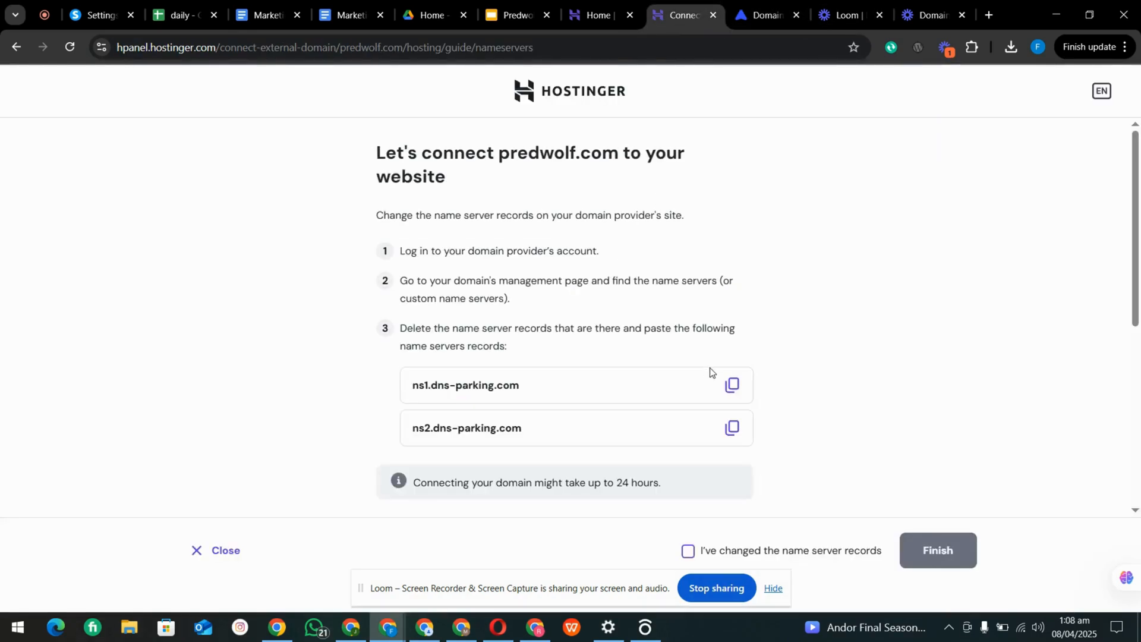
left_click(732, 385)
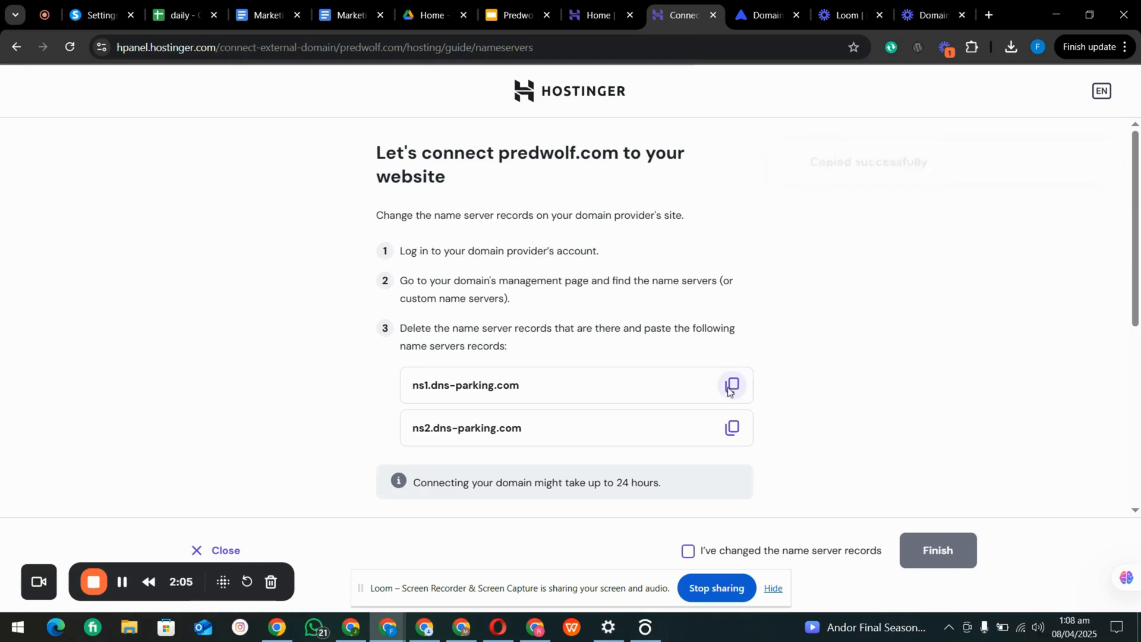
left_click(762, 15)
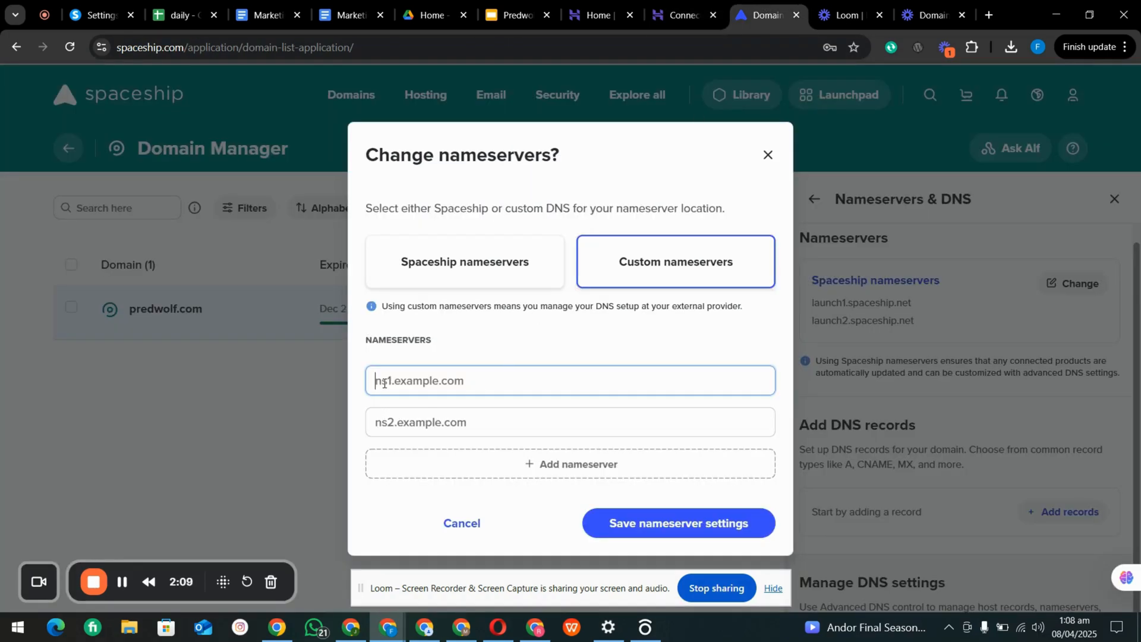
type("ns1.dns-parking.com")
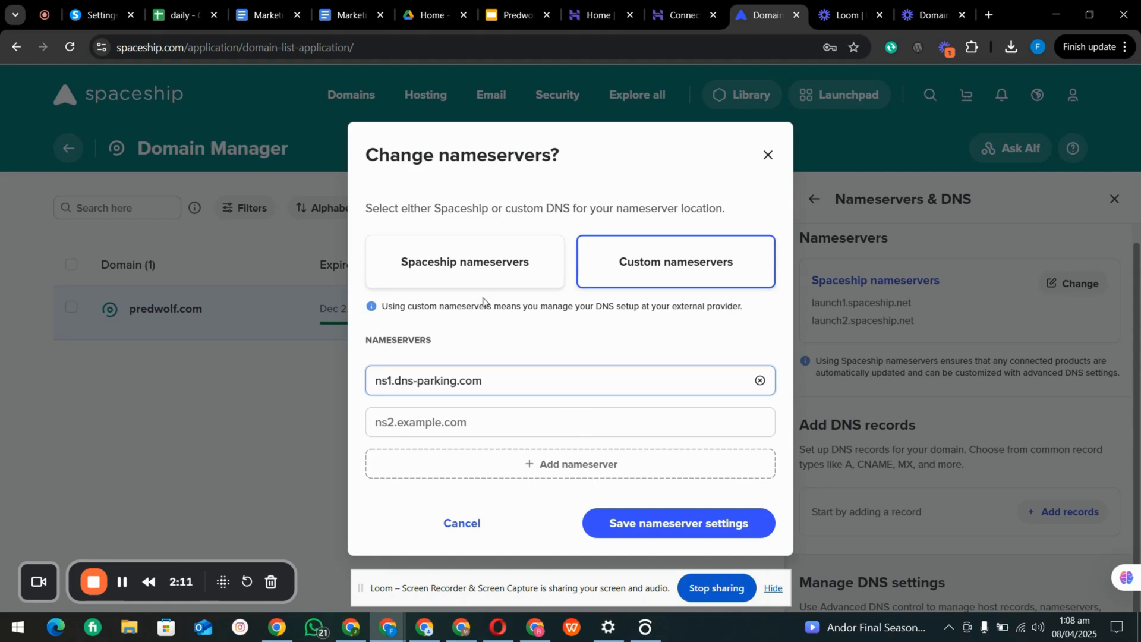
Step: Copy ns2.dns-parking.com from Hostinger's guide into the second custom nameserver field
left_click(677, 15)
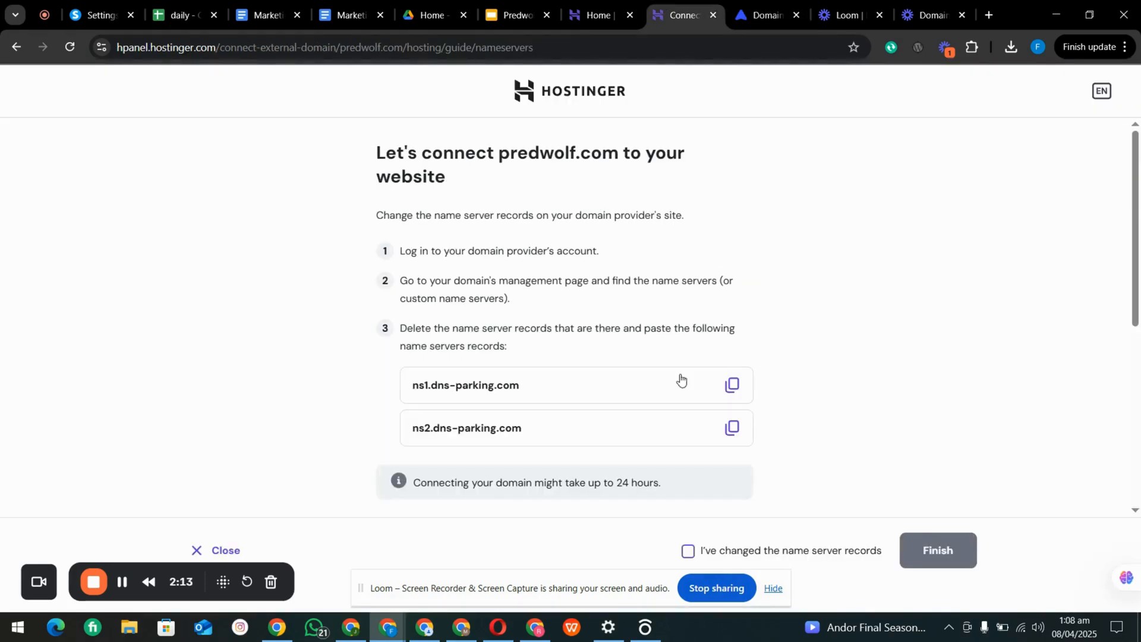
left_click(732, 427)
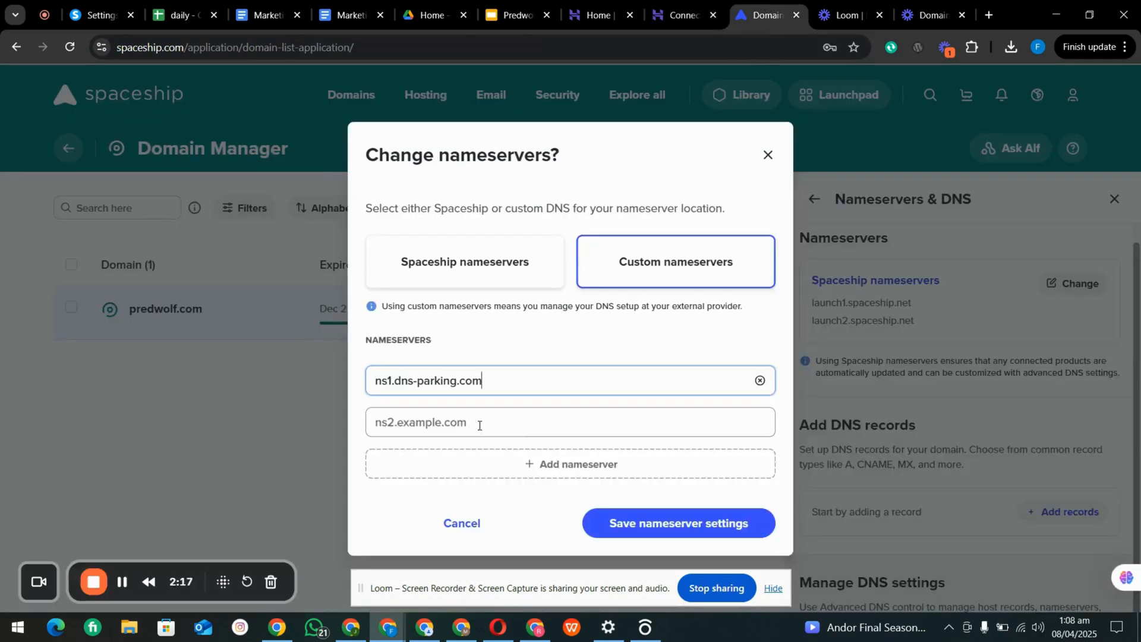
type("ns2.dns-parking.com")
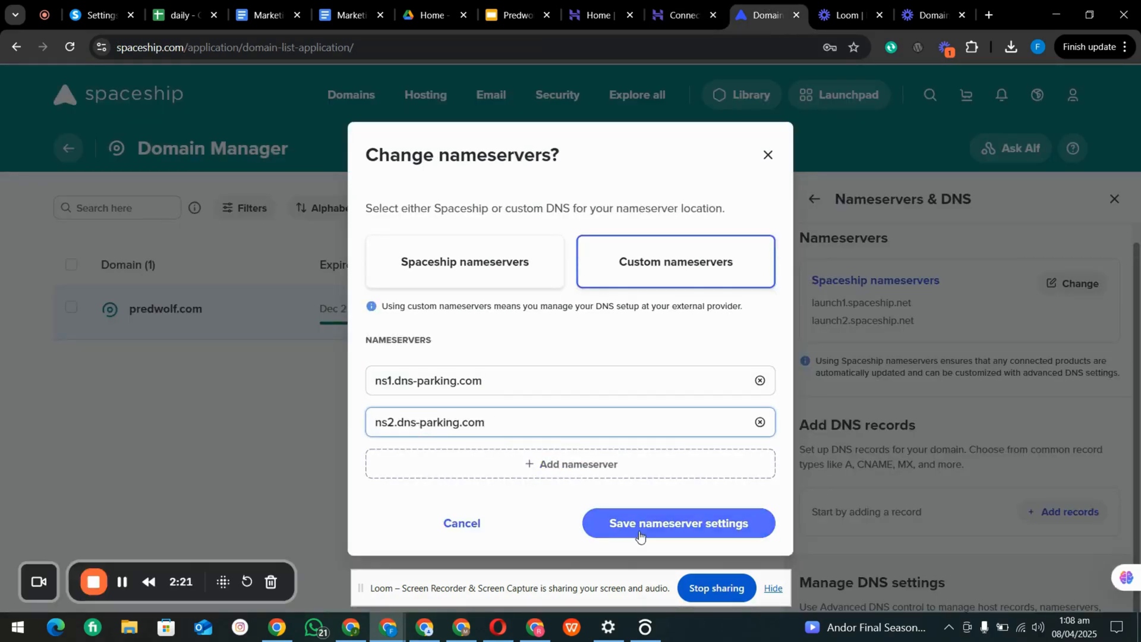
Step: Save and confirm the custom nameservers ns1.dns-parking.com and ns2.dns-parking.com
left_click(642, 530)
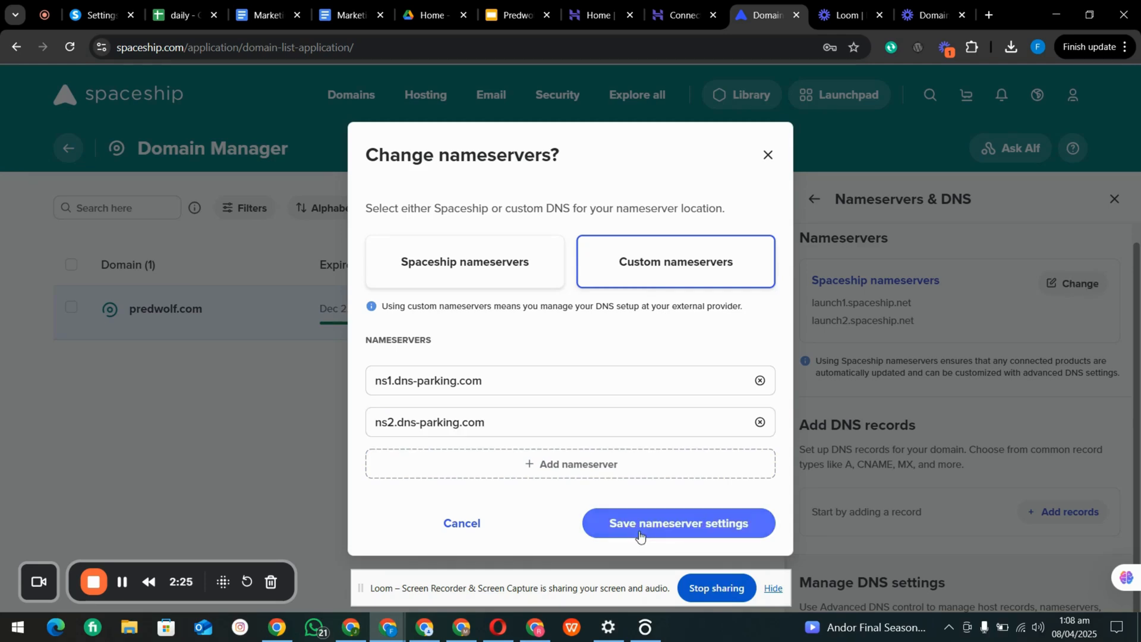
left_click(677, 523)
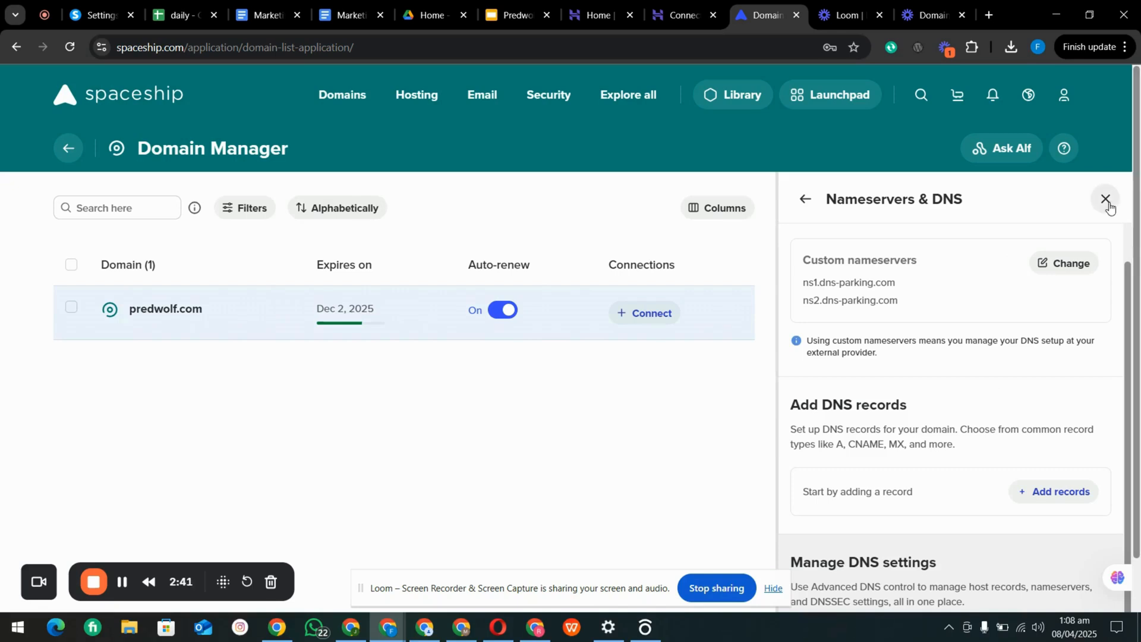
Step: Close the DNS panel, reload Spaceship's domain list, and return to Hostinger's connection guide
left_click(1104, 198)
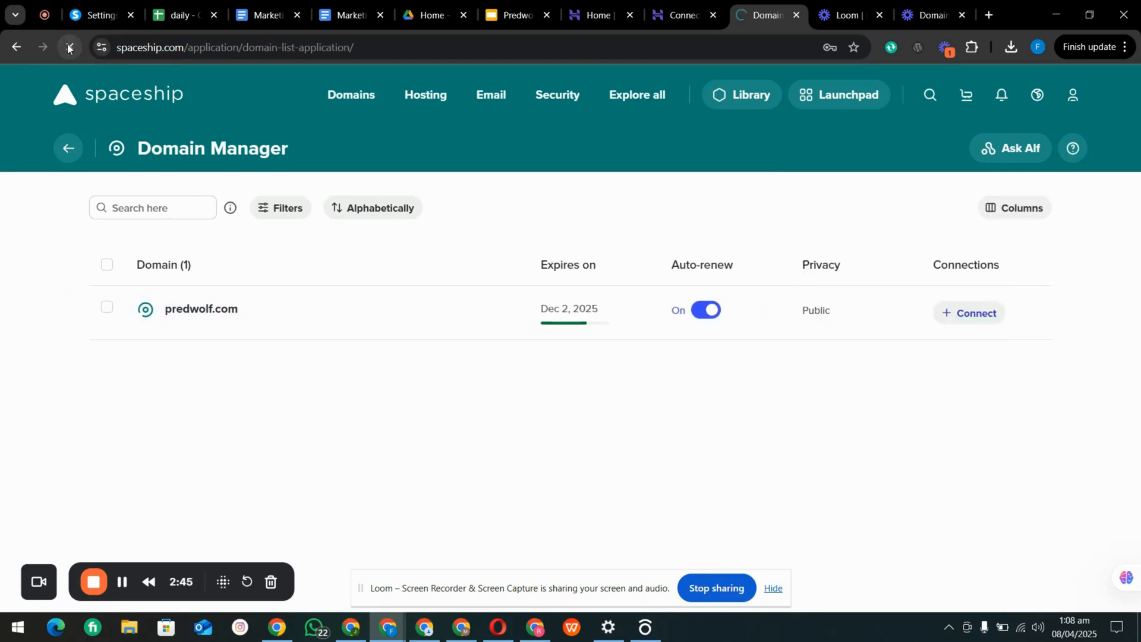
mouse_move(69, 49)
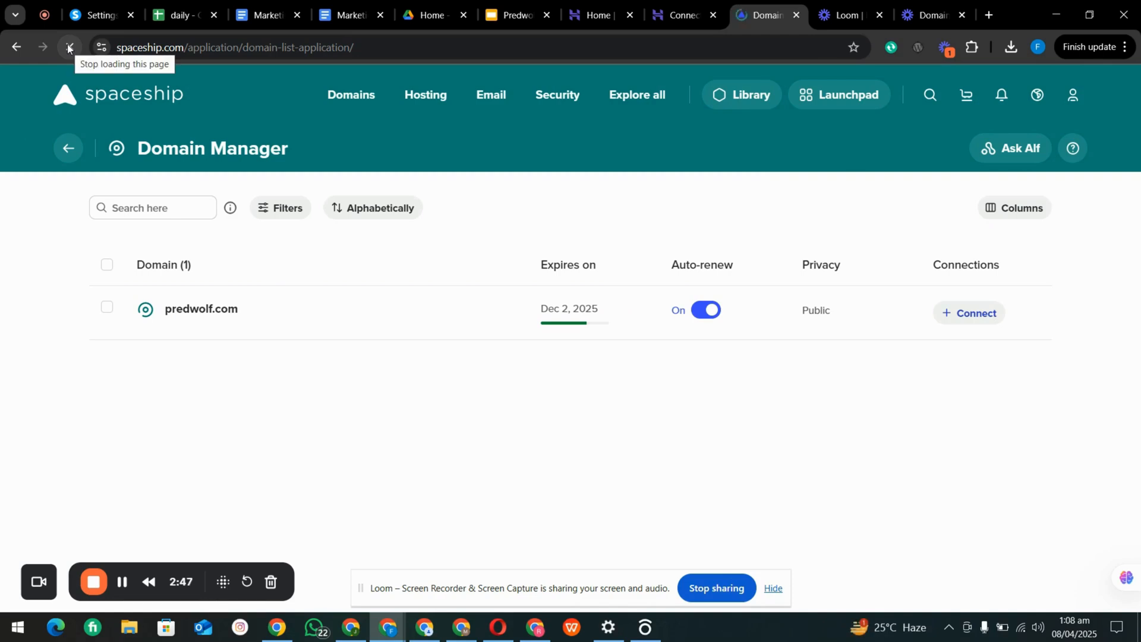
left_click(69, 47)
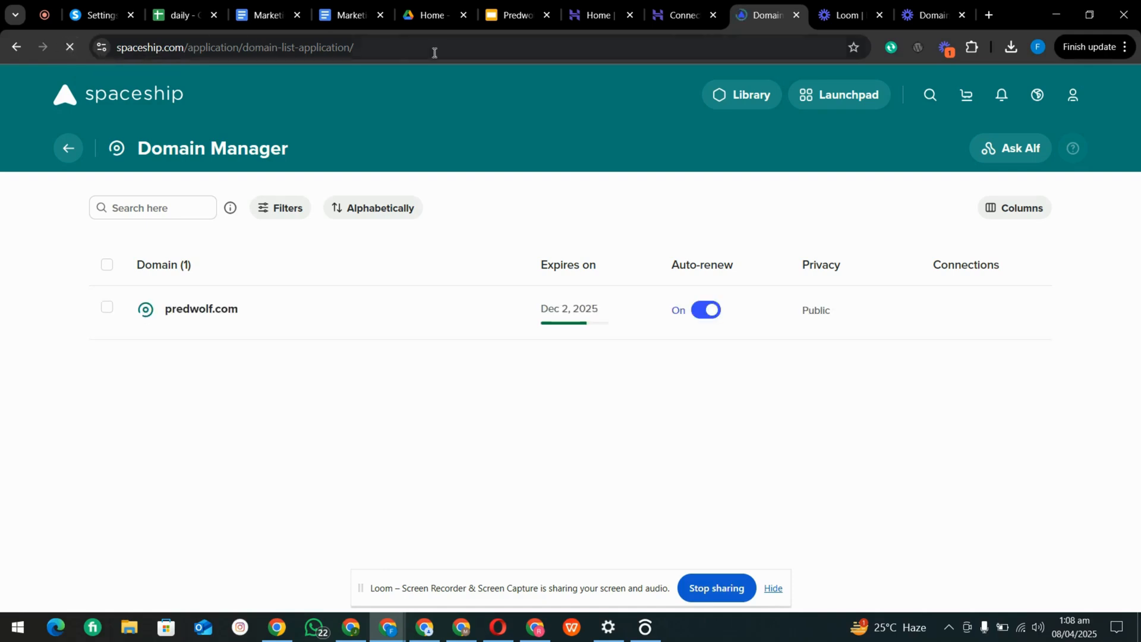
left_click(681, 15)
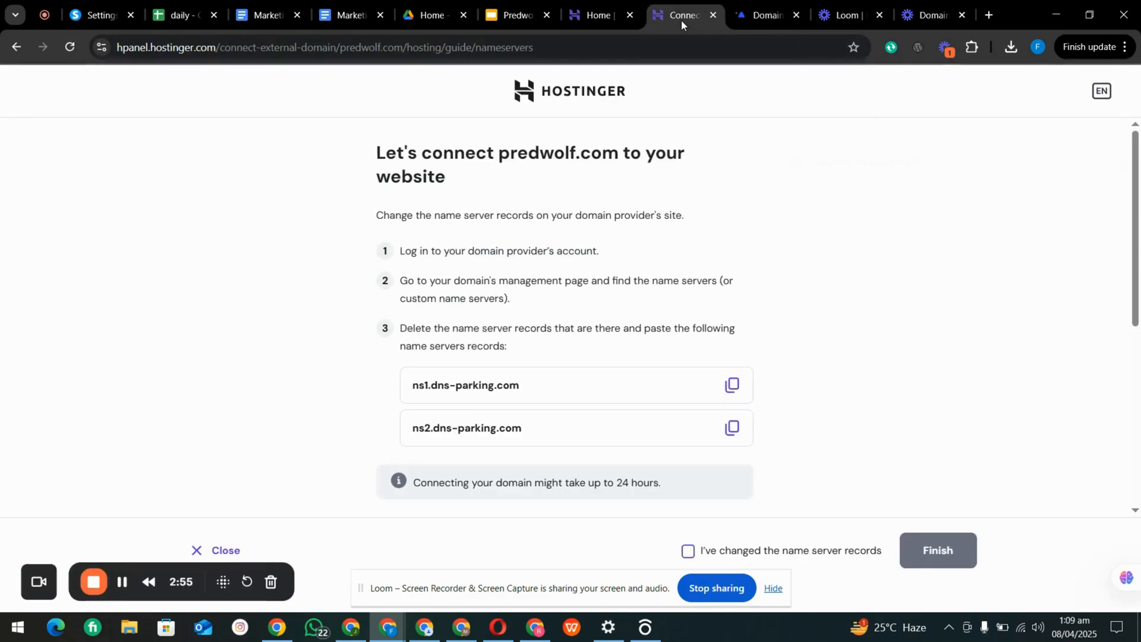
scroll("down", 3)
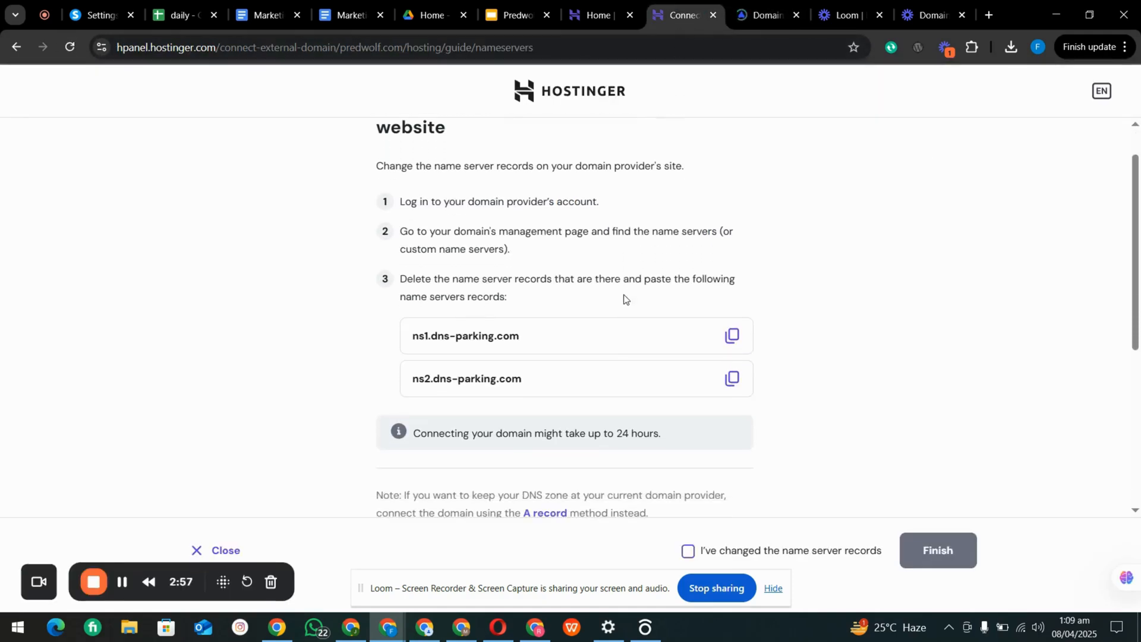
scroll("down", 3)
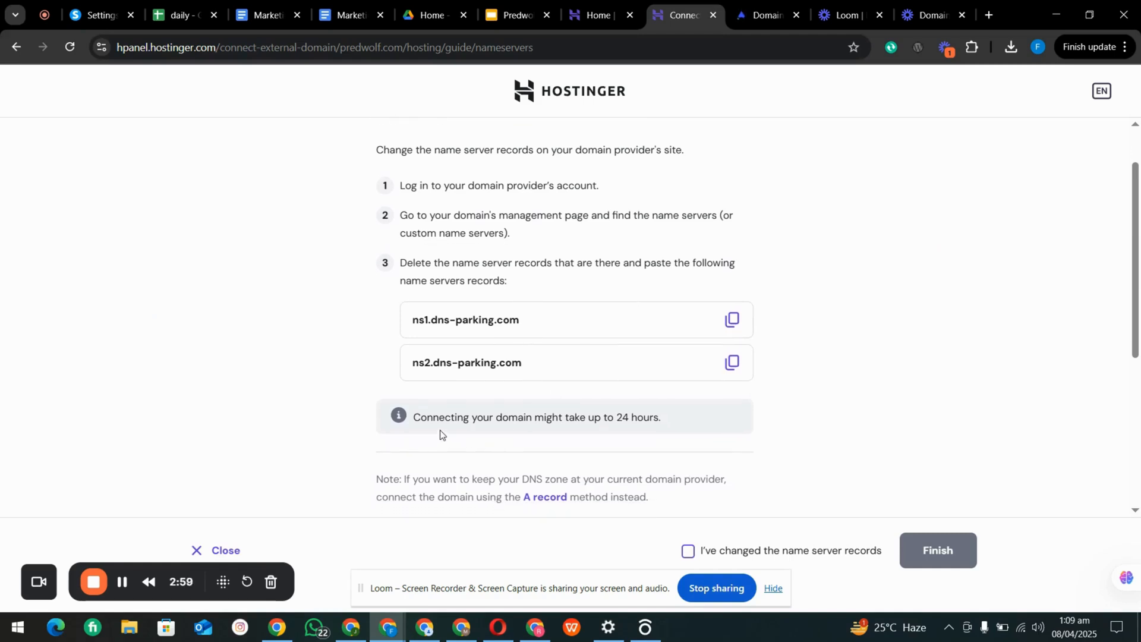
mouse_move(577, 423)
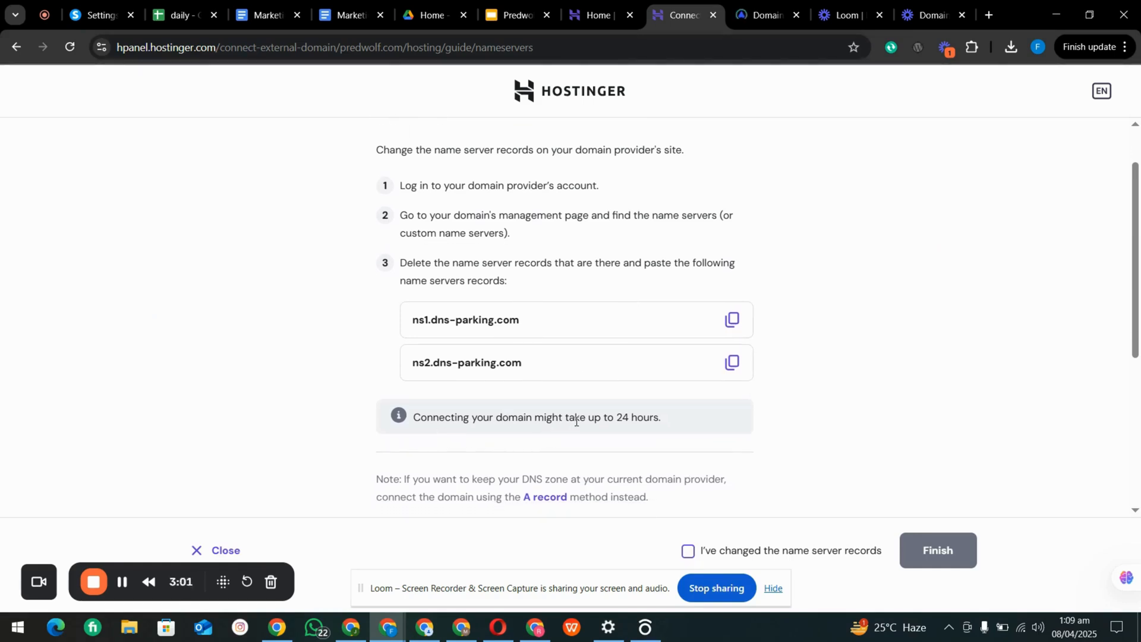
scroll("up", 3)
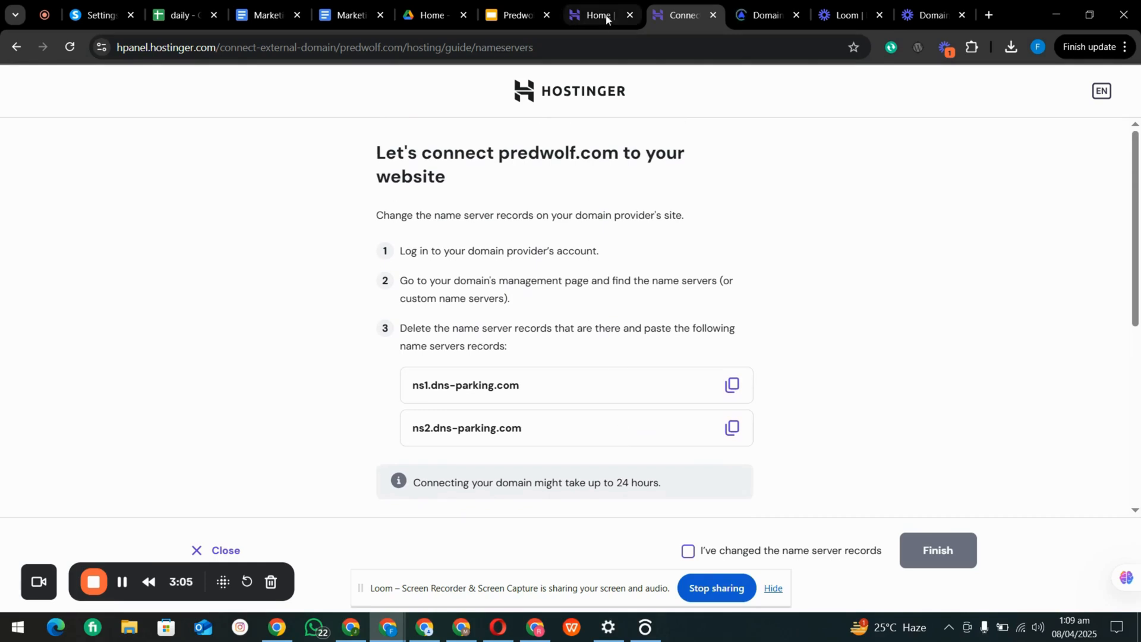
Step: From Hostinger's home page, select predwolf.com under Business Web Hosting
left_click(598, 15)
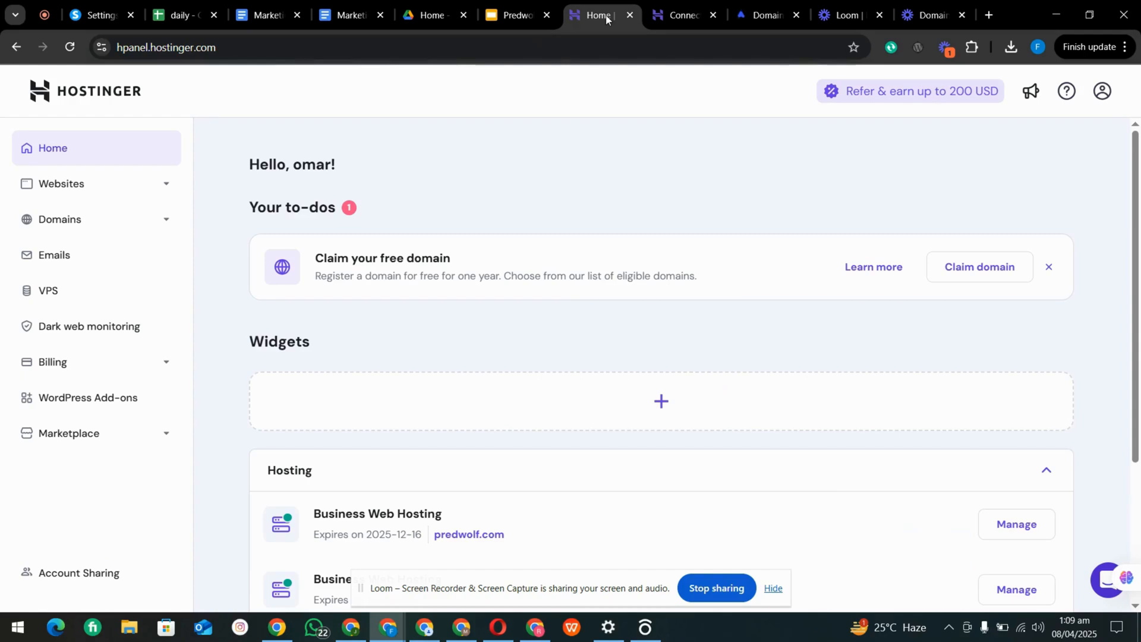
mouse_move(506, 342)
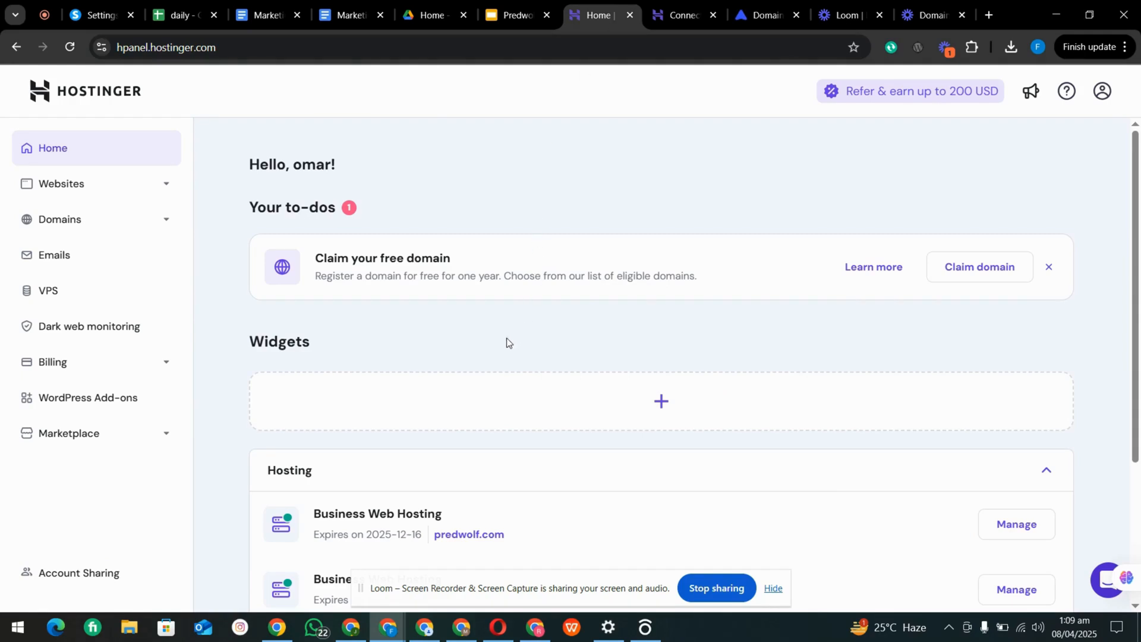
scroll("down", 3)
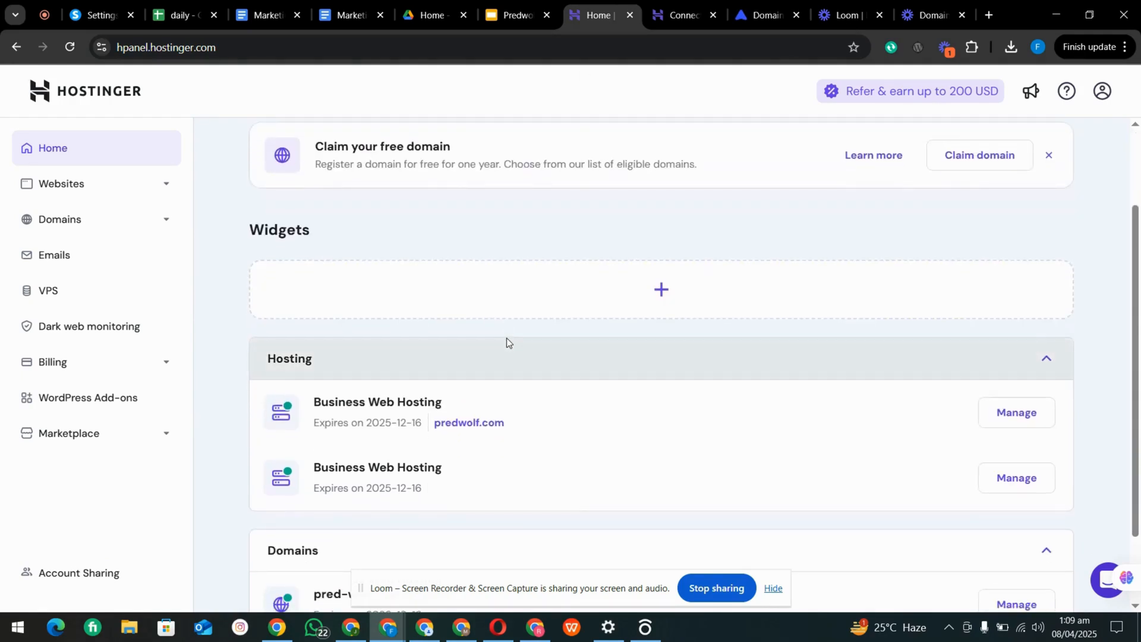
scroll("down", 3)
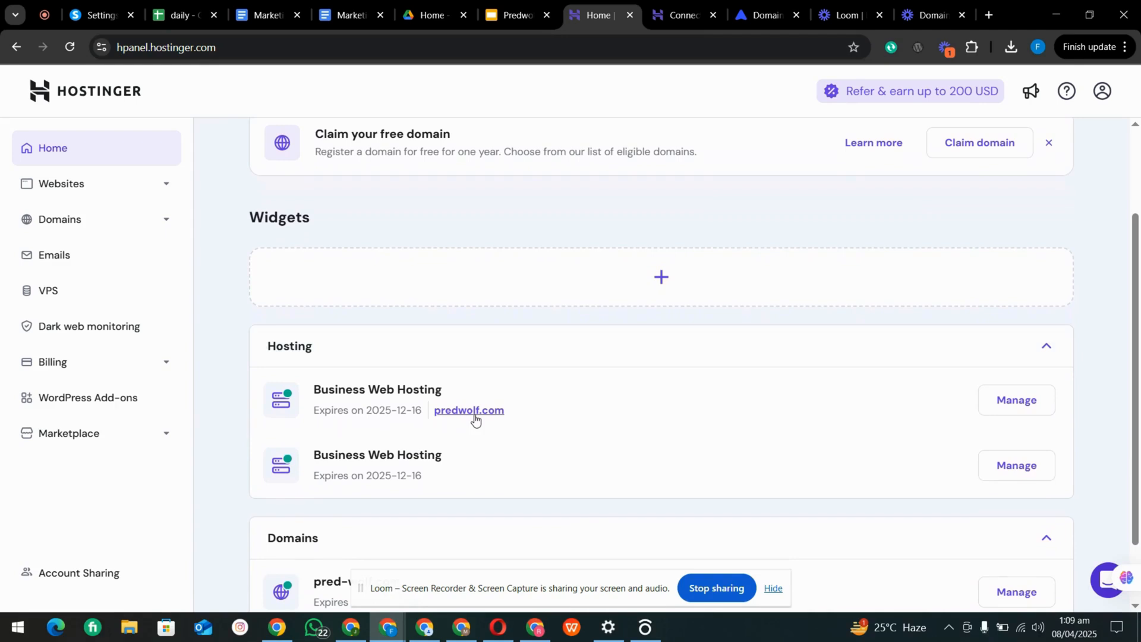
left_click(468, 410)
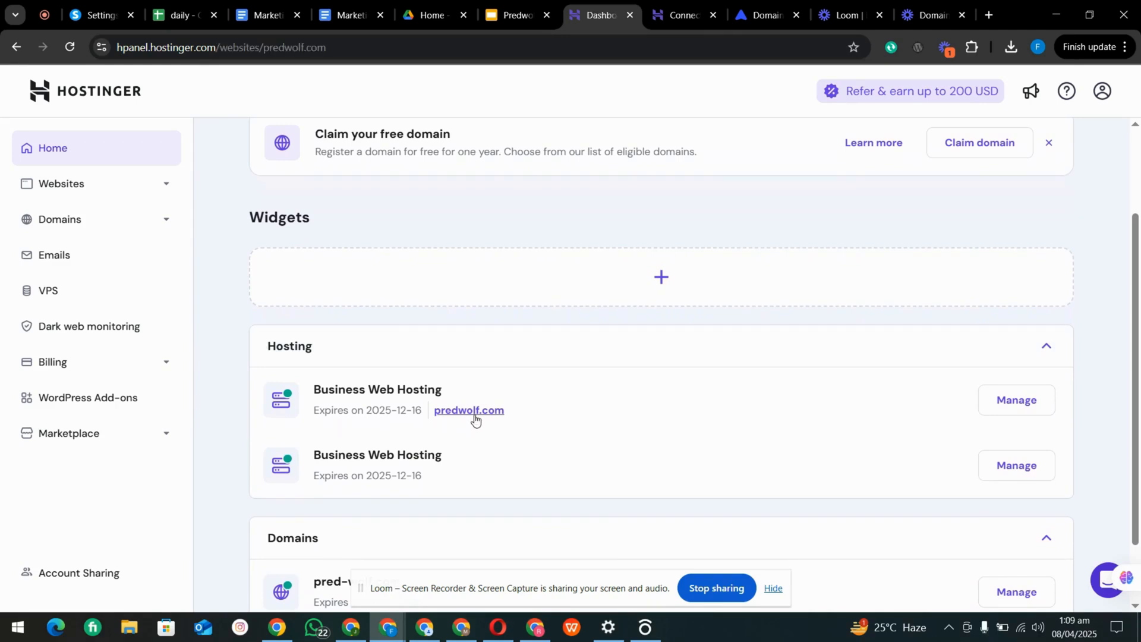
Step: Load the predwolf.com dashboard still warning the domain isn't connected
left_click(468, 410)
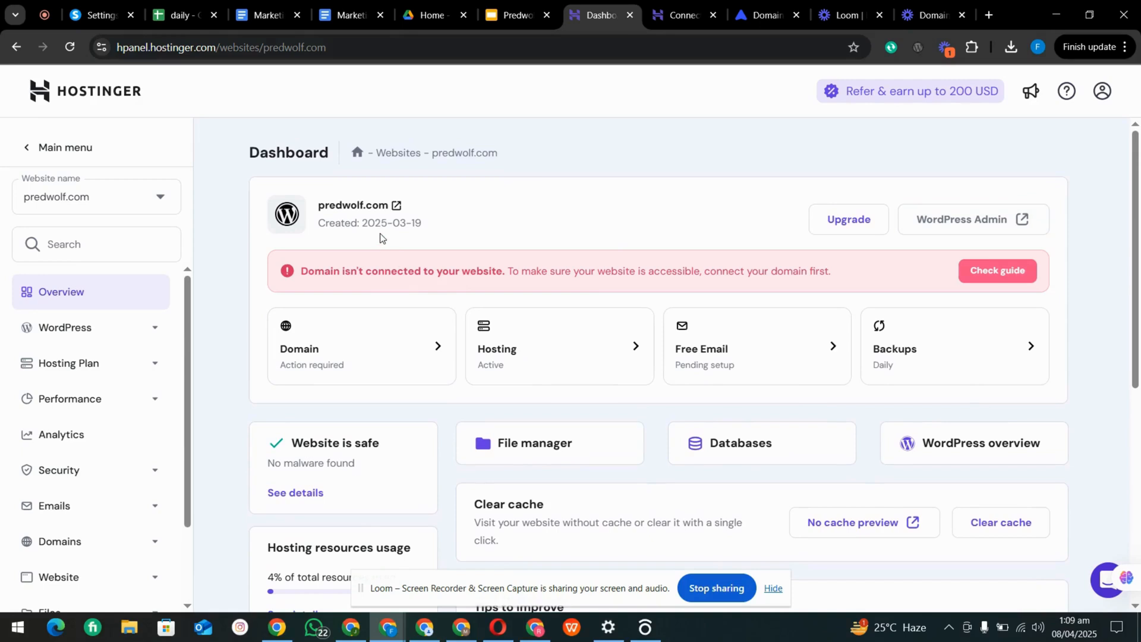
mouse_move(773, 300)
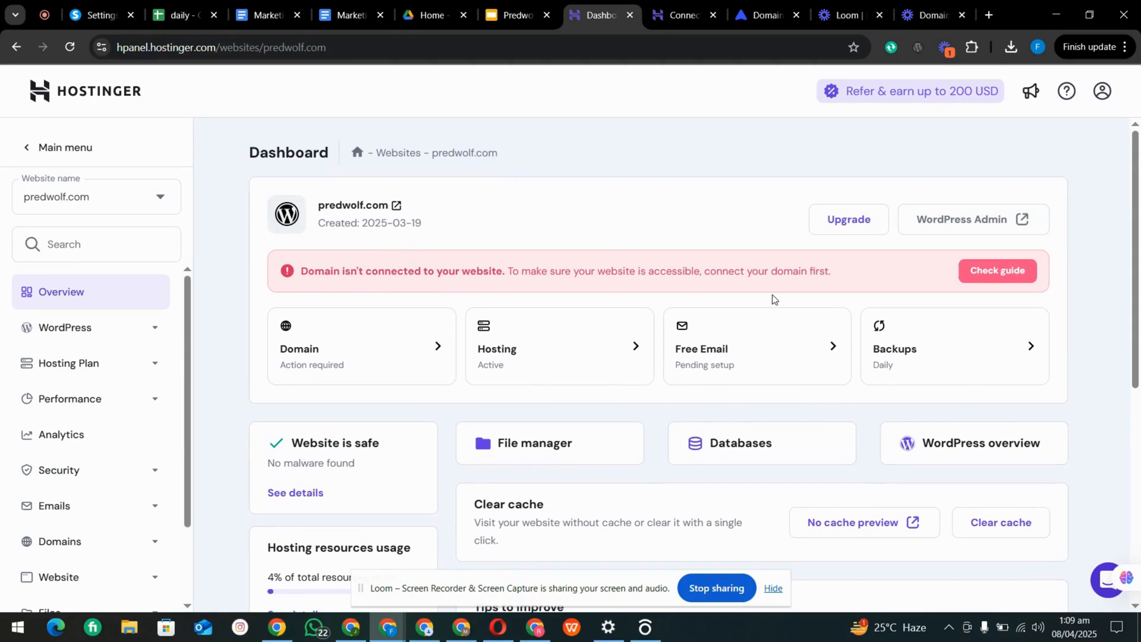
mouse_move(753, 271)
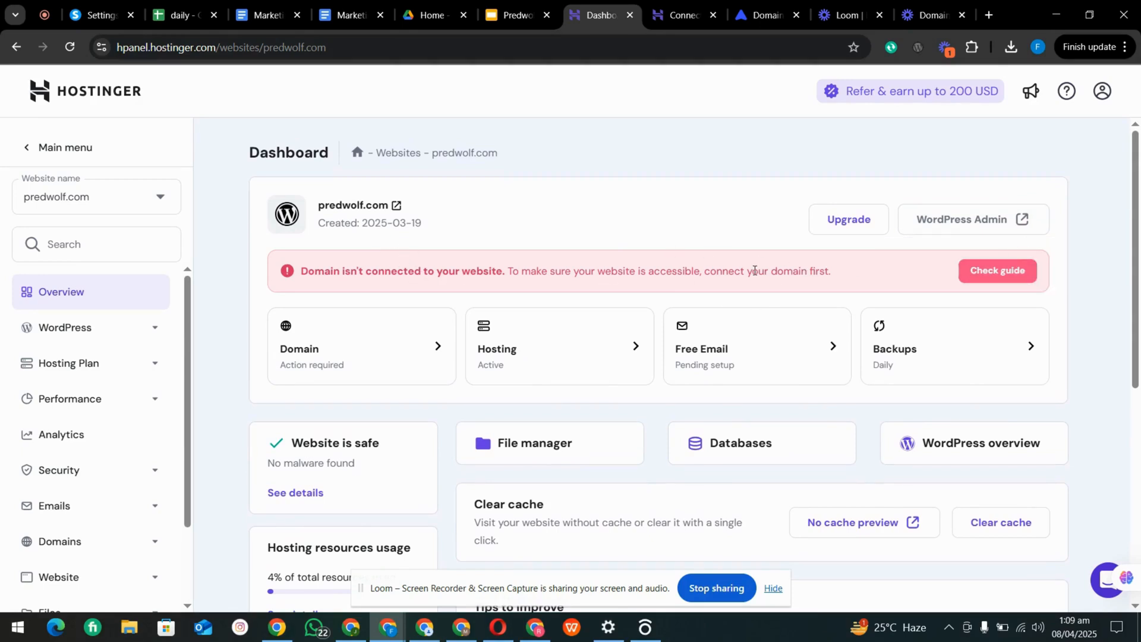
mouse_move(375, 297)
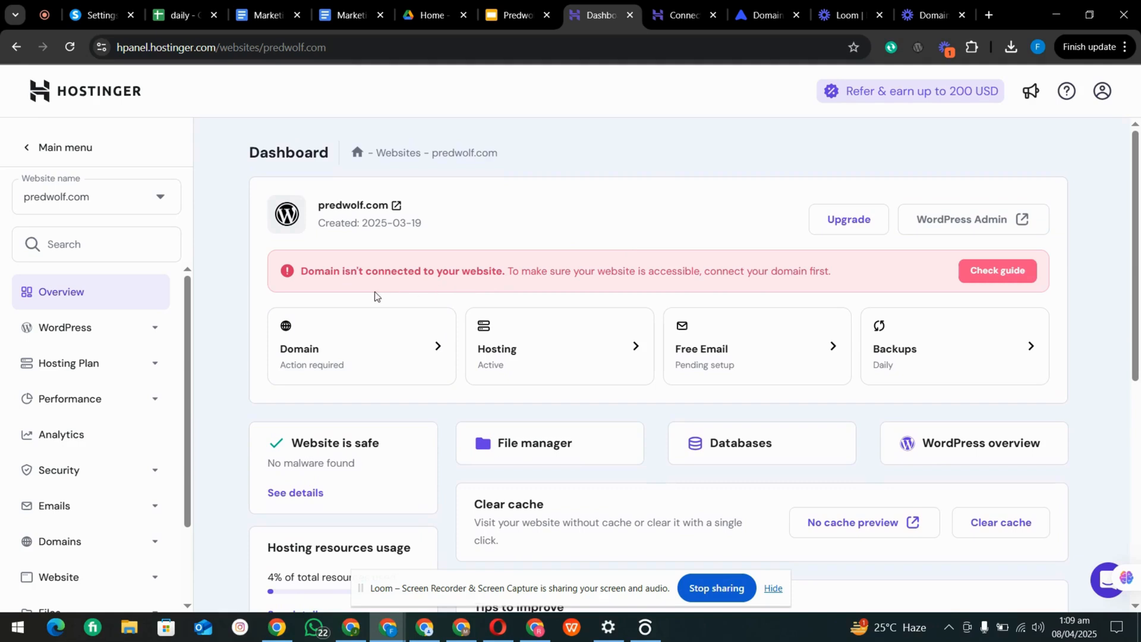
mouse_move(406, 287)
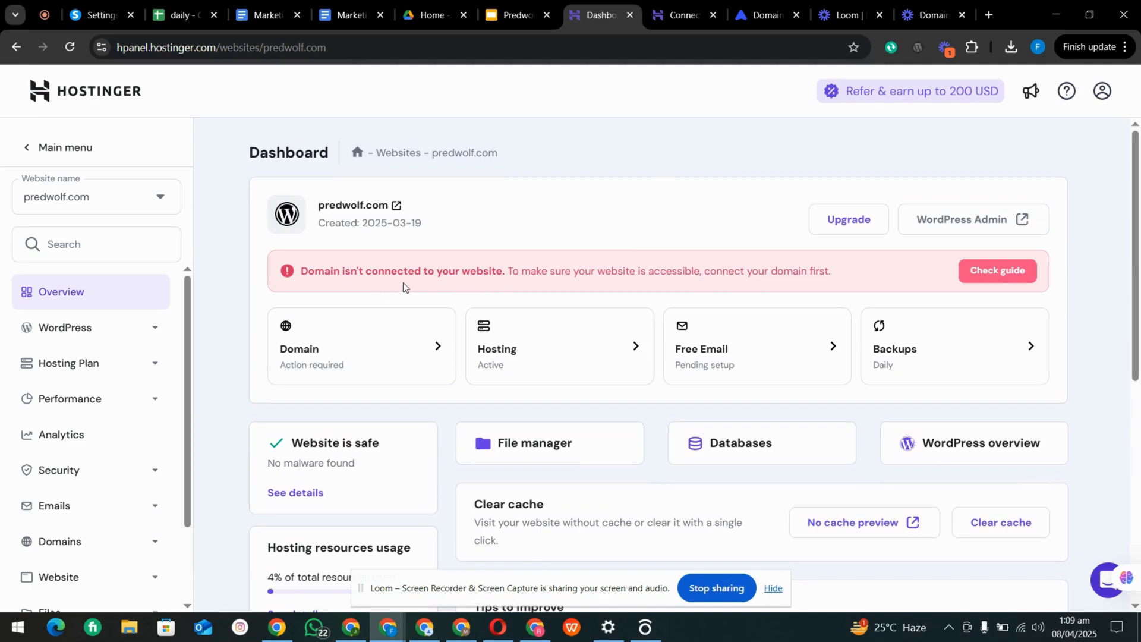